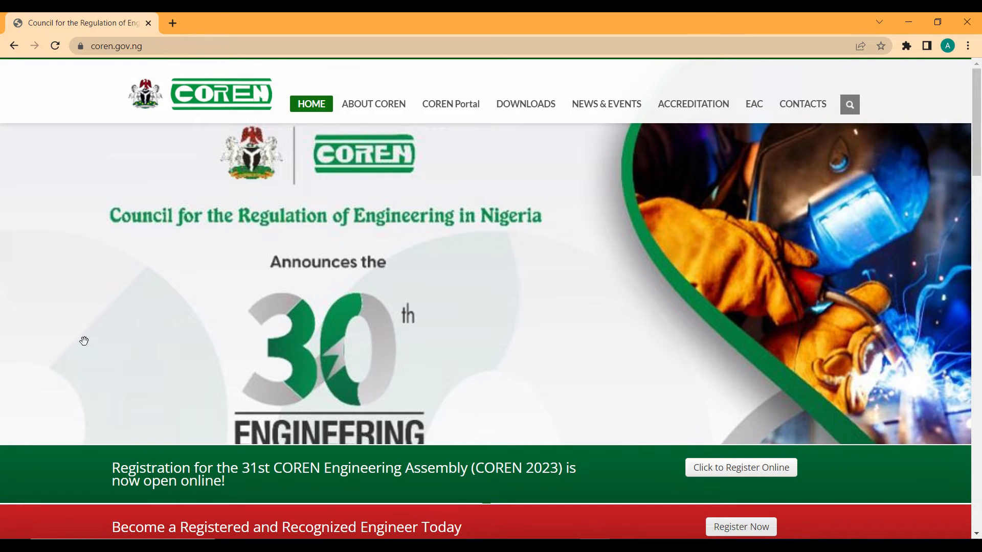
mouse_move(740, 365)
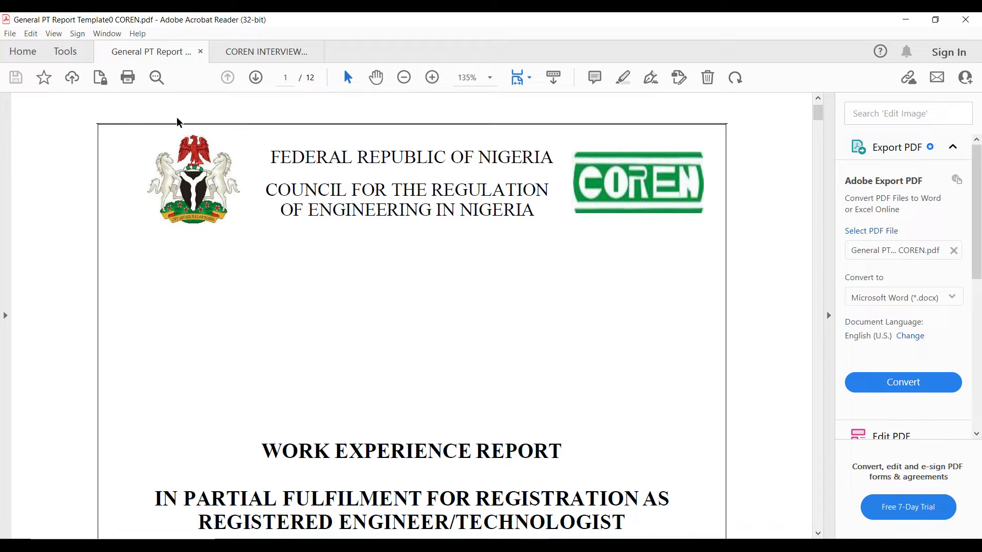
mouse_move(243, 160)
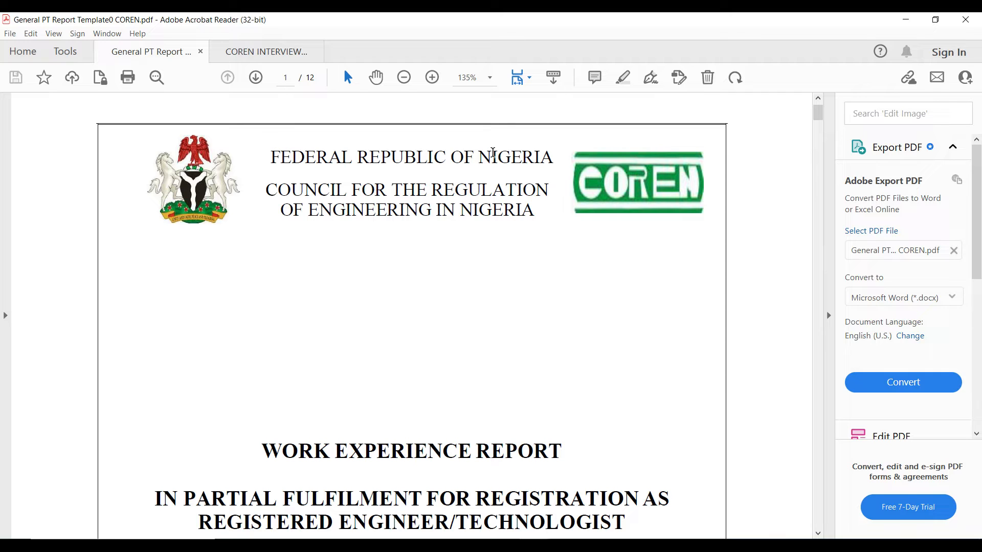
Highlight the council name in the title block of the report's title page.
drag(266, 190, 534, 210)
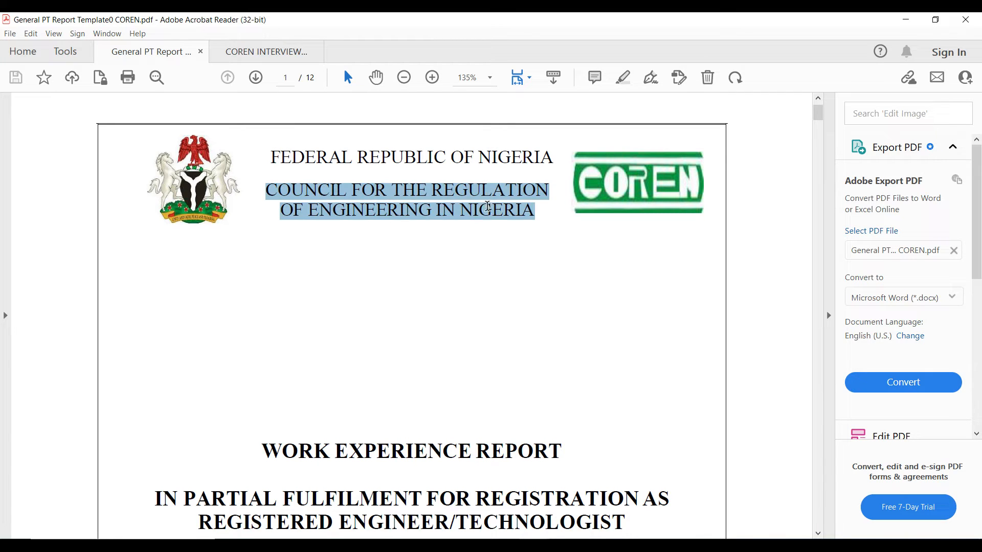
mouse_move(492, 215)
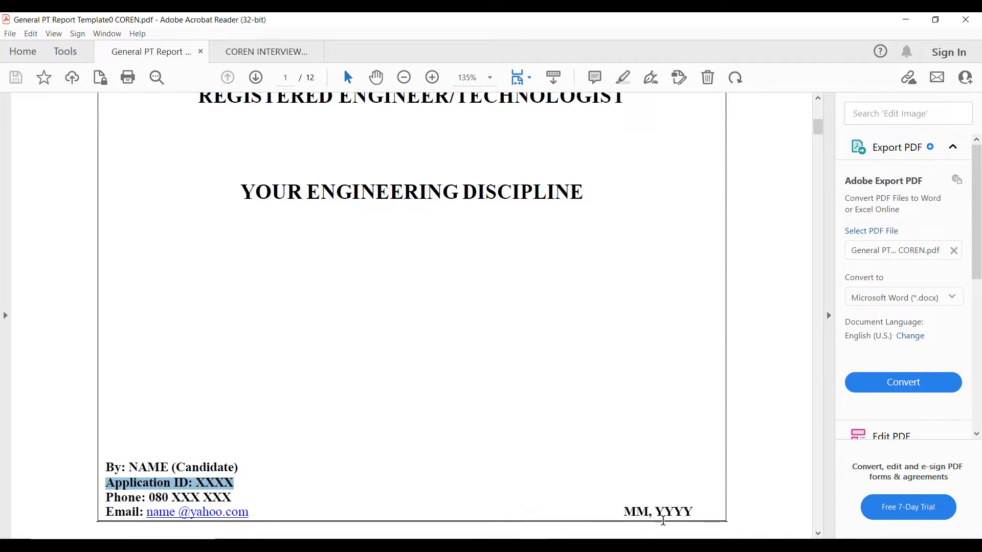
mouse_move(731, 356)
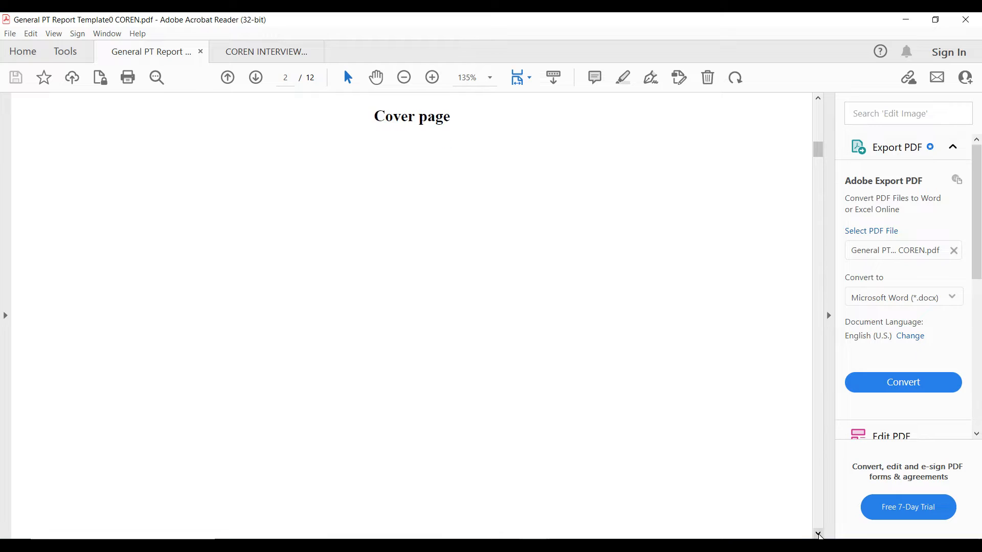
Scroll down past the Table of Contents page toward Chapter One Introduction.
scroll(down, 3)
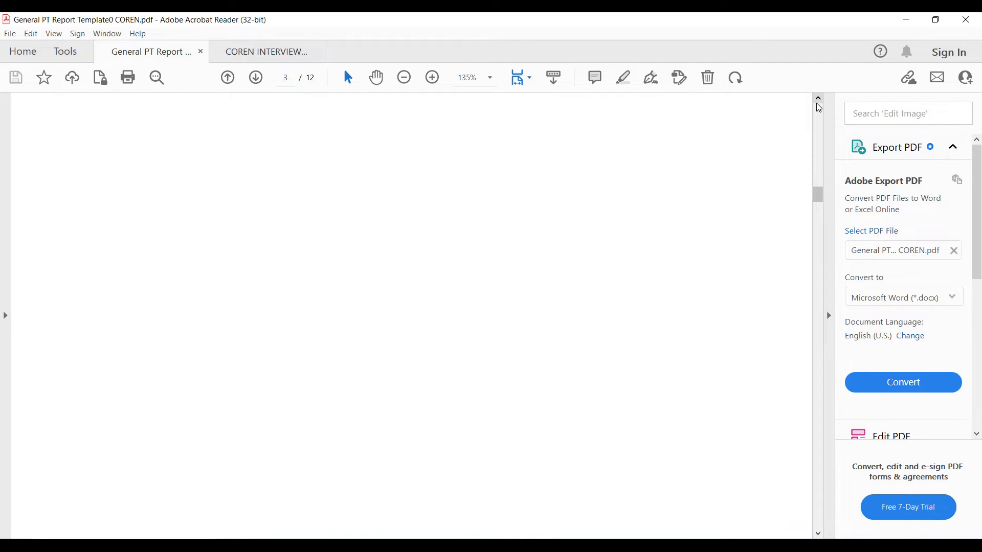
scroll(down, 3)
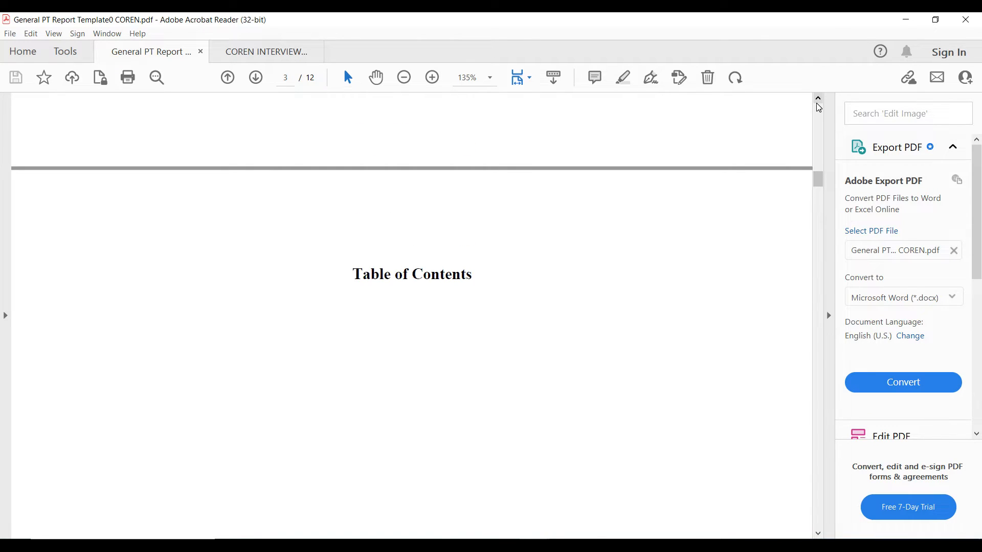
mouse_move(836, 506)
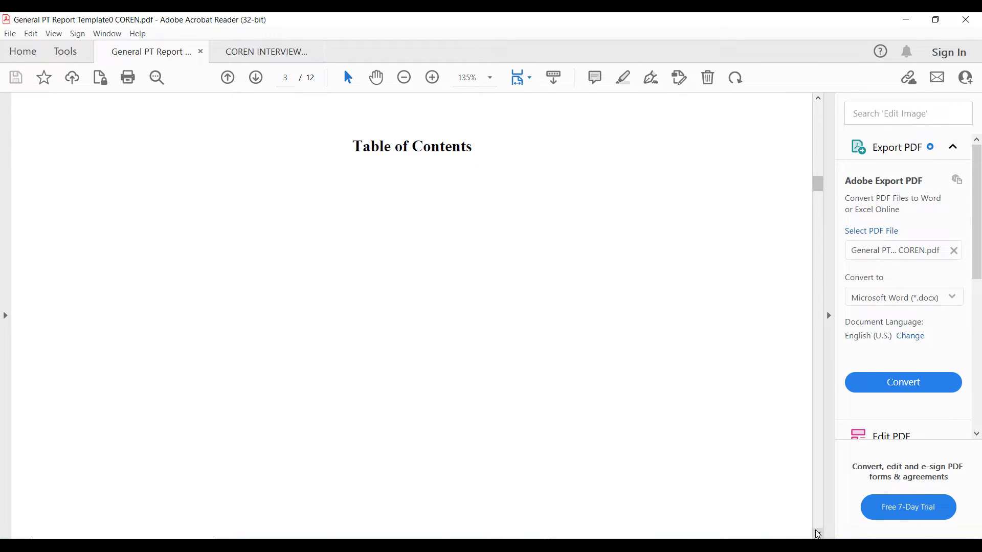
scroll(down, 3)
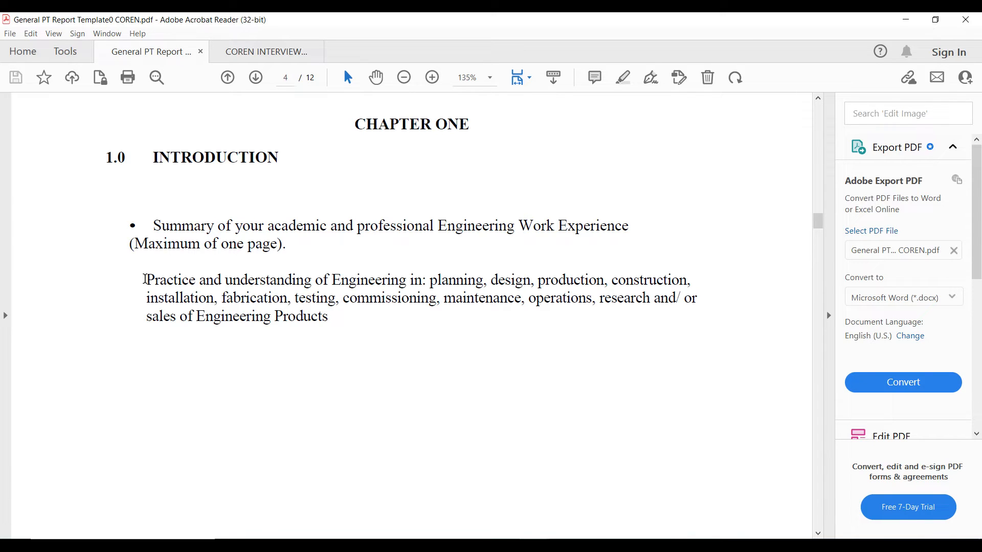
Select the 'Maximum of one page' note in Chapter One and scroll to the Chapter Two heading.
drag(145, 280, 407, 280)
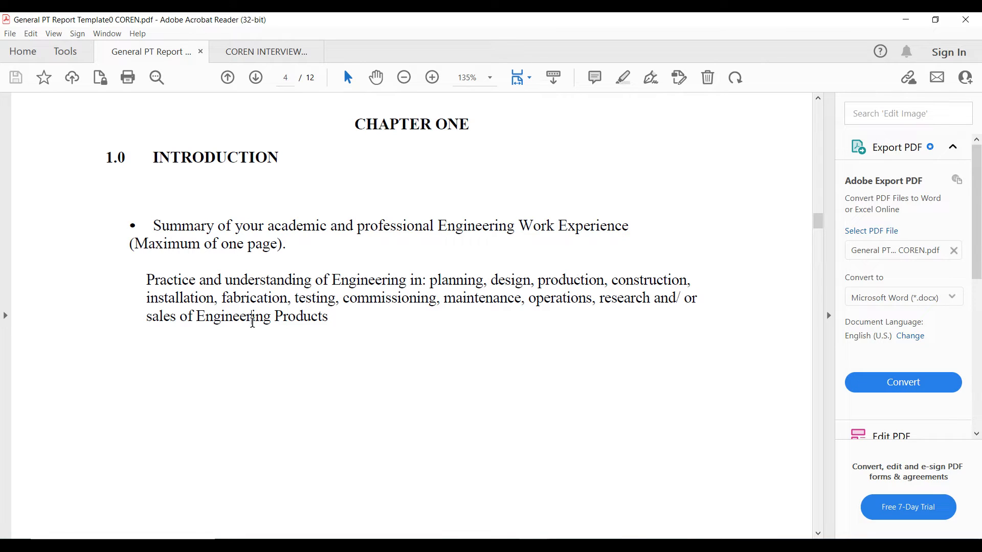
mouse_move(819, 532)
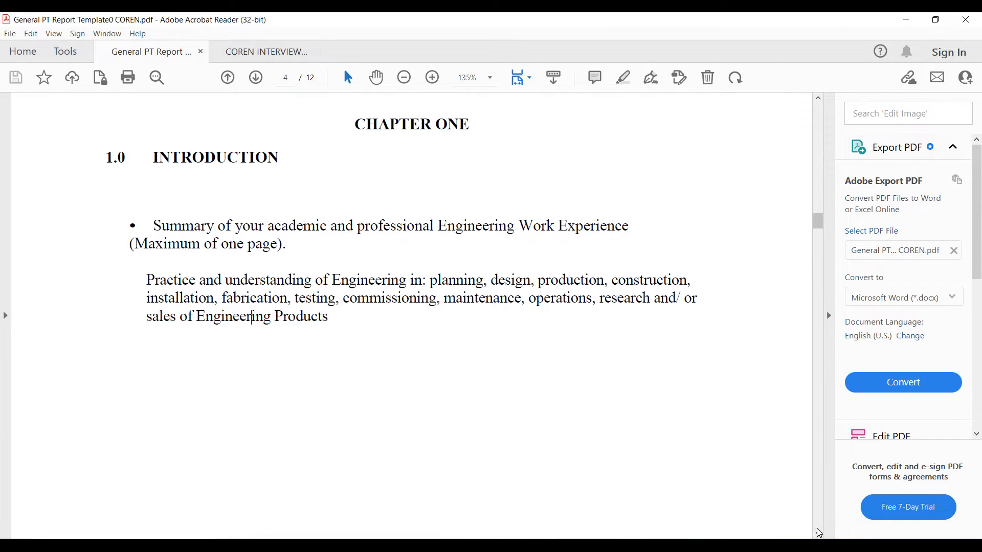
scroll(down, 3)
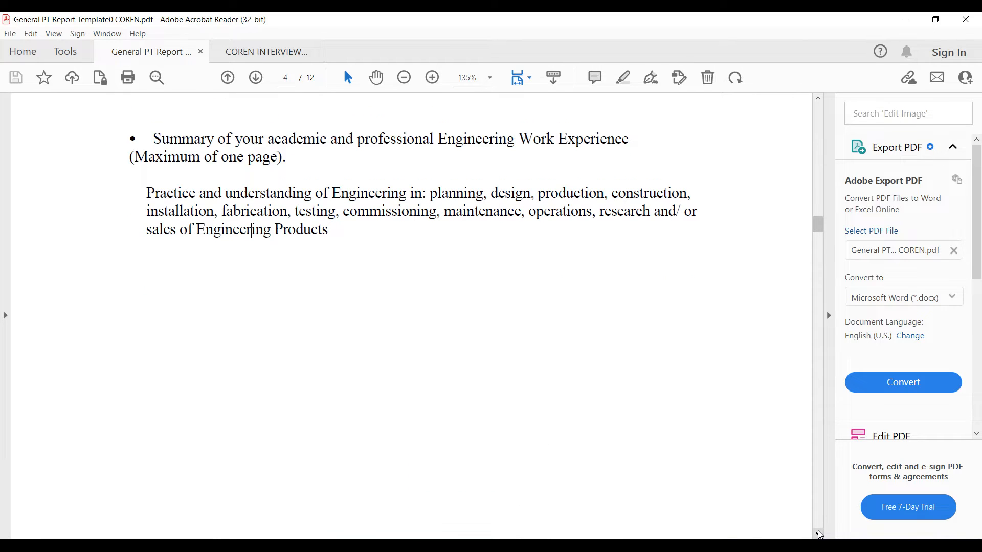
scroll(down, 3)
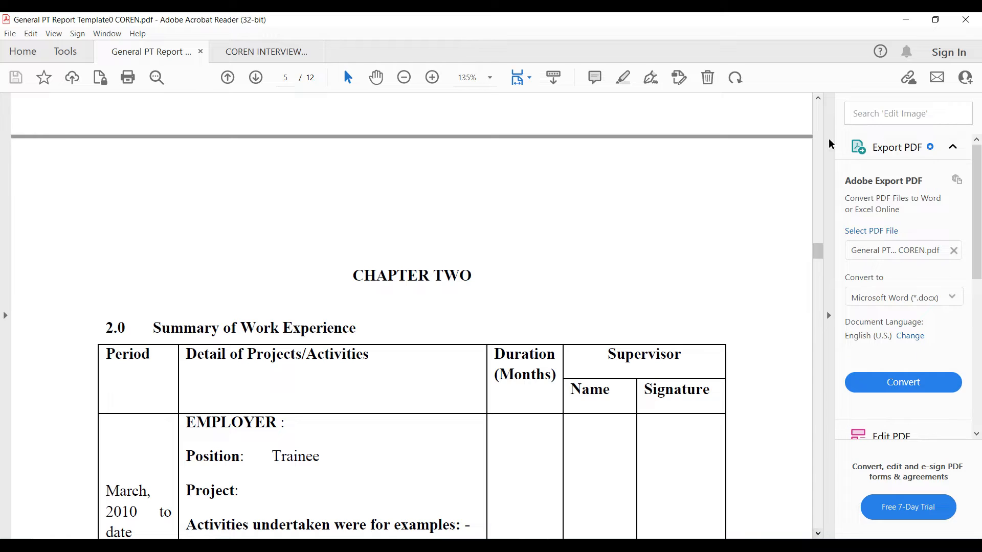
click(818, 101)
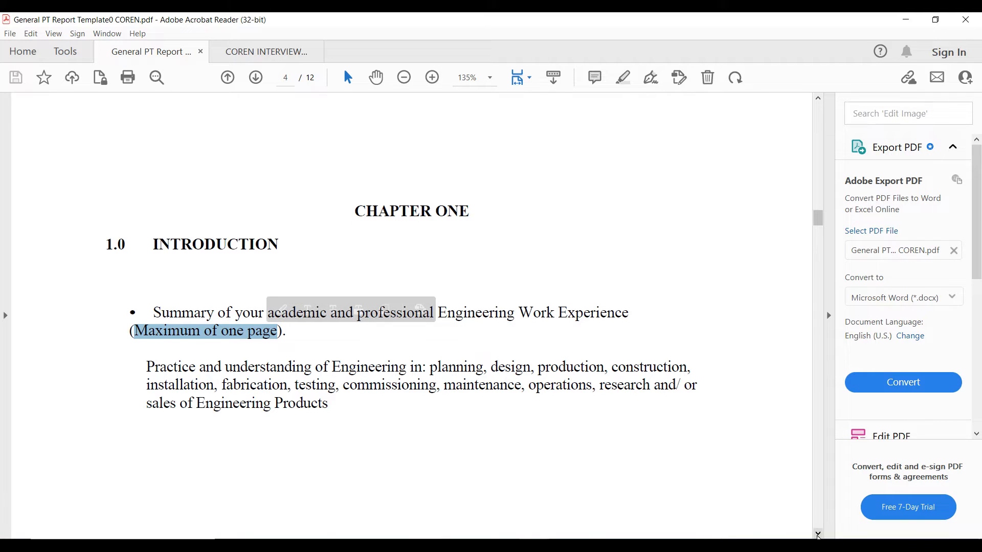
scroll(down, 3)
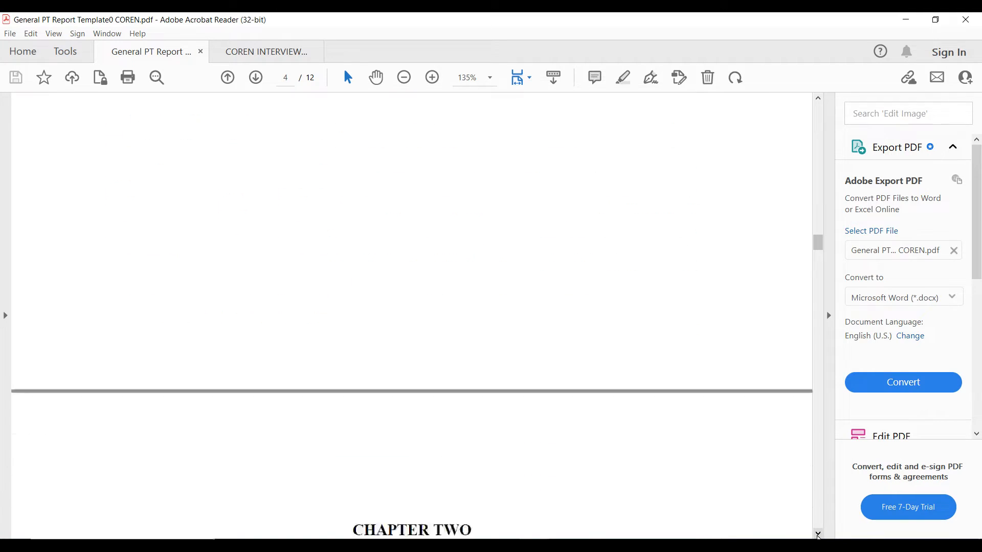
Pick out the Supervisor column heading and another header of the work experience table.
scroll(down, 3)
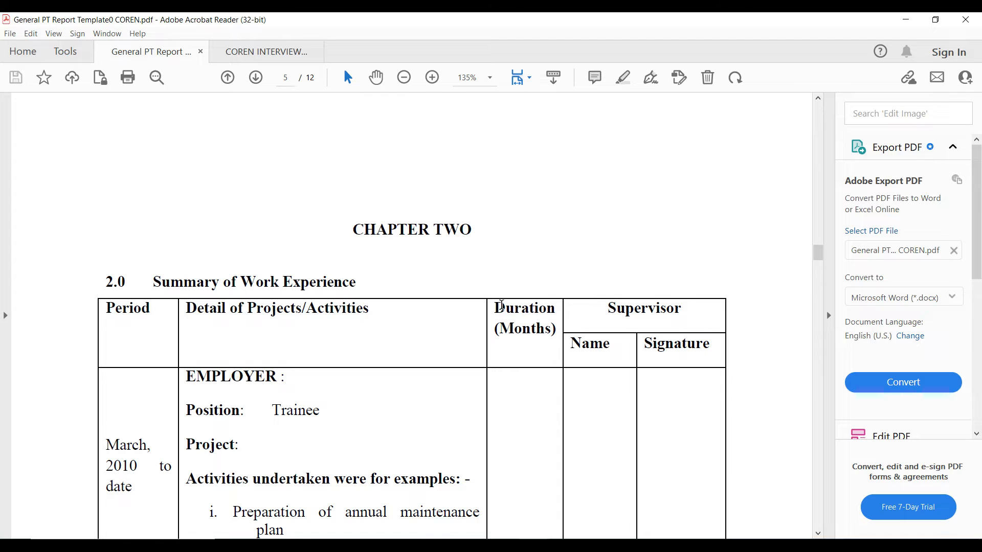
mouse_move(607, 307)
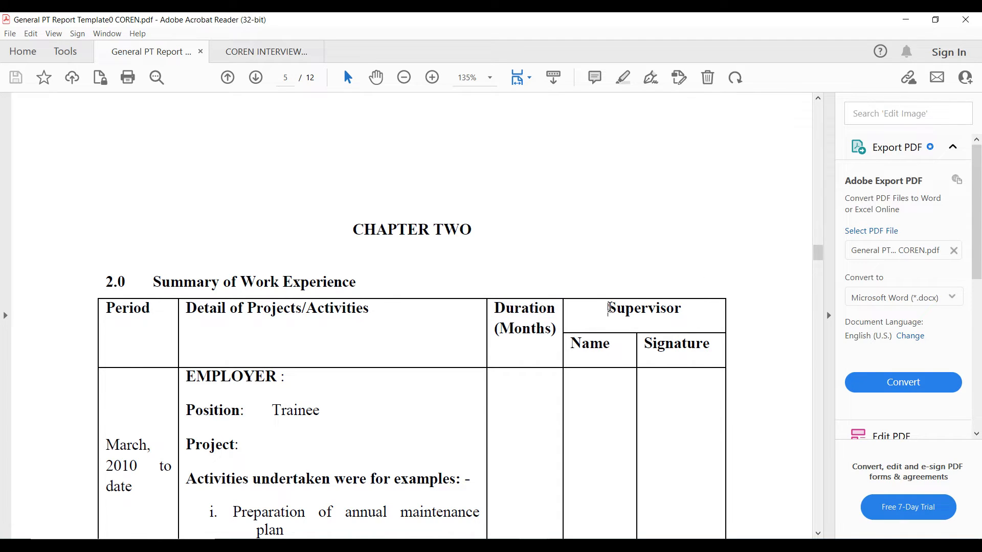
double_click(643, 308)
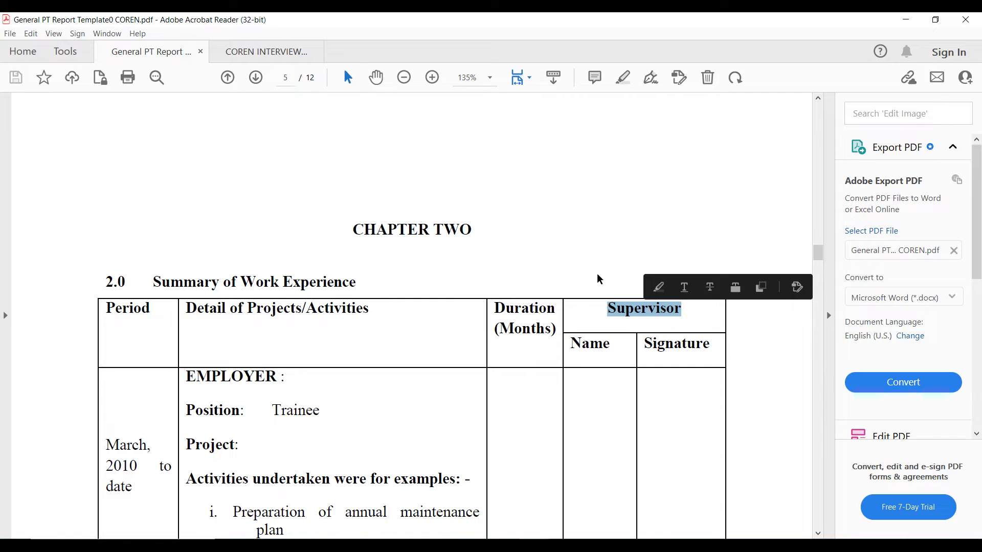
click(599, 278)
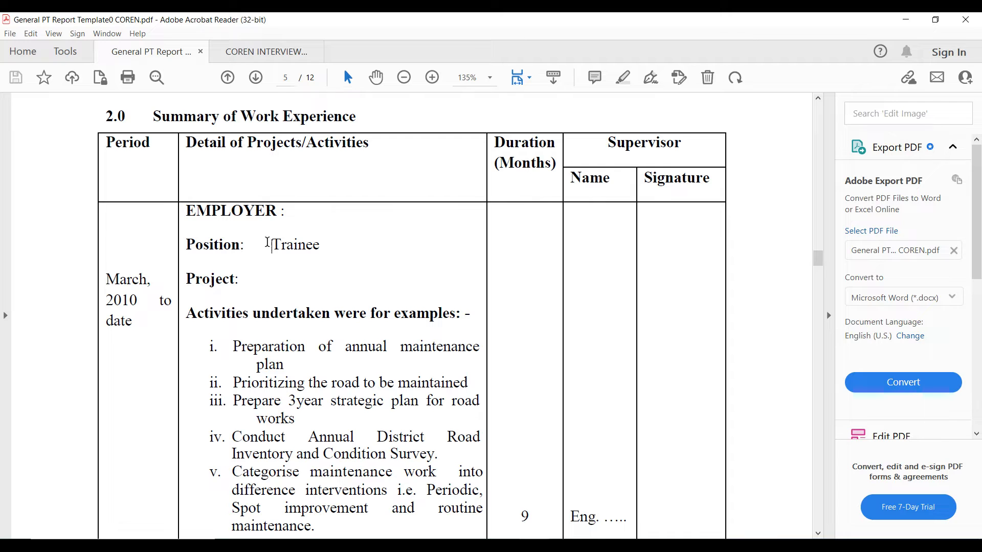
double_click(295, 244)
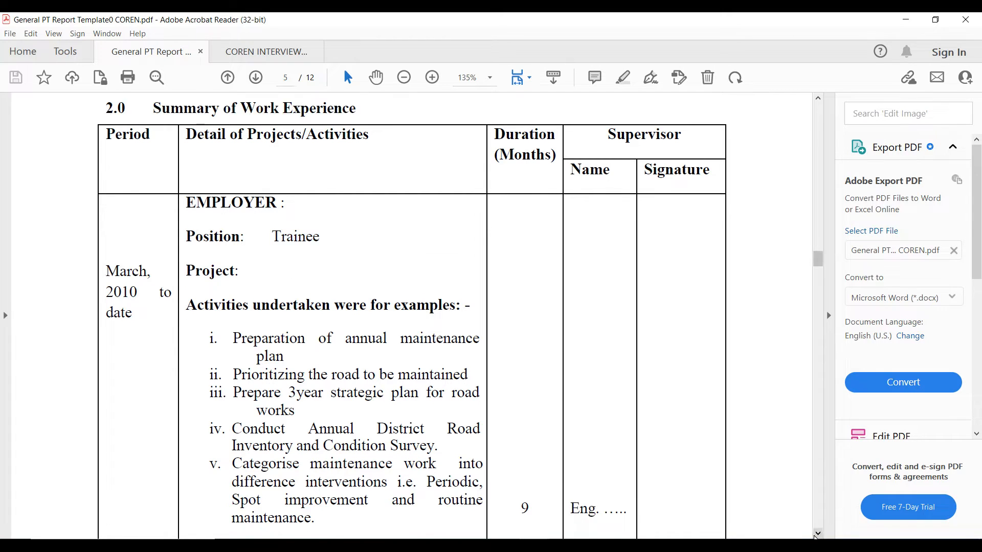
Scroll through the example trainee activities and duration entries in the table.
scroll(down, 3)
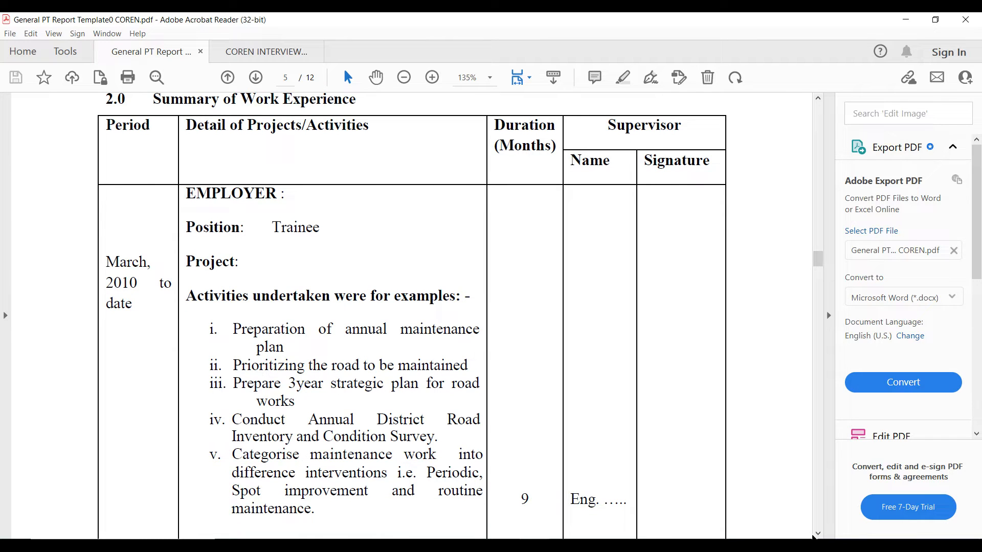
scroll(down, 3)
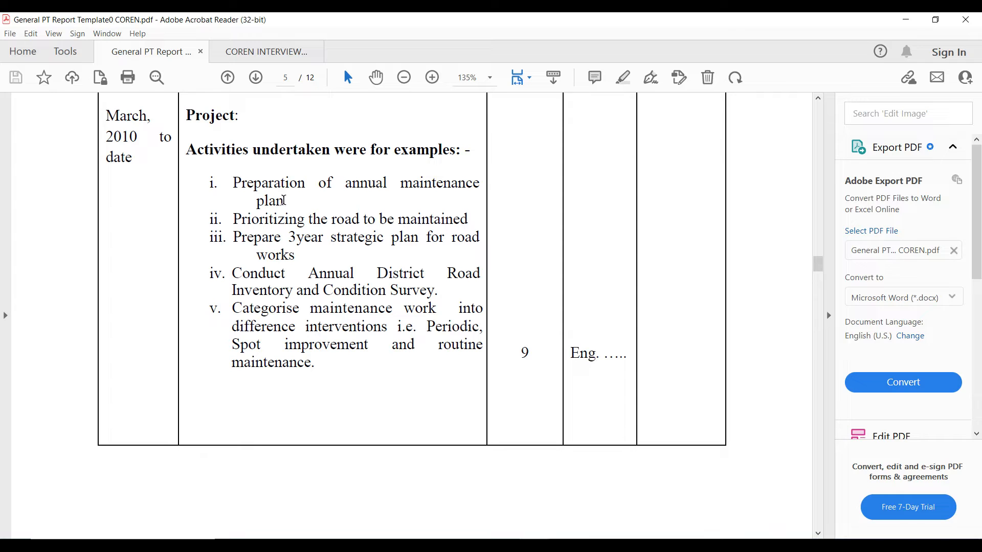
mouse_move(377, 217)
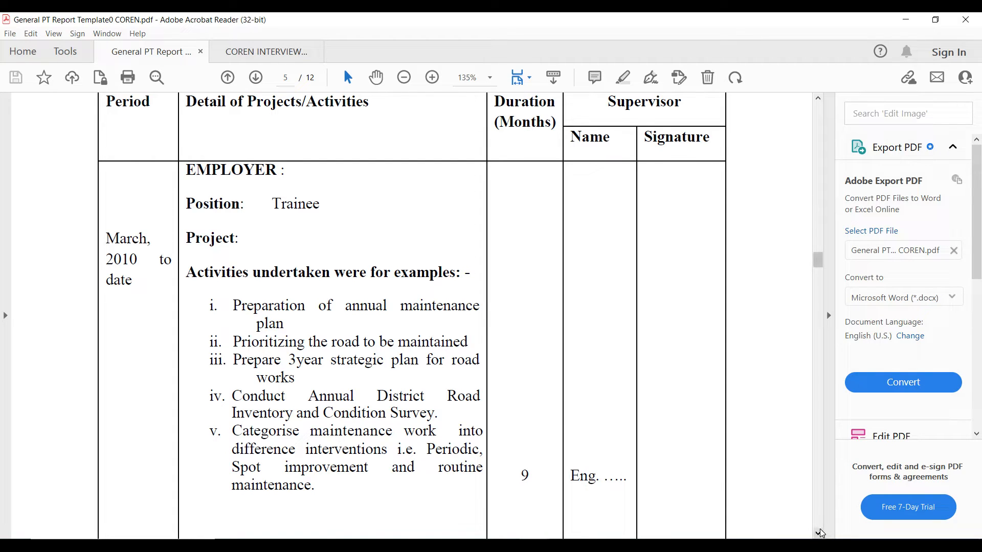
scroll(down, 3)
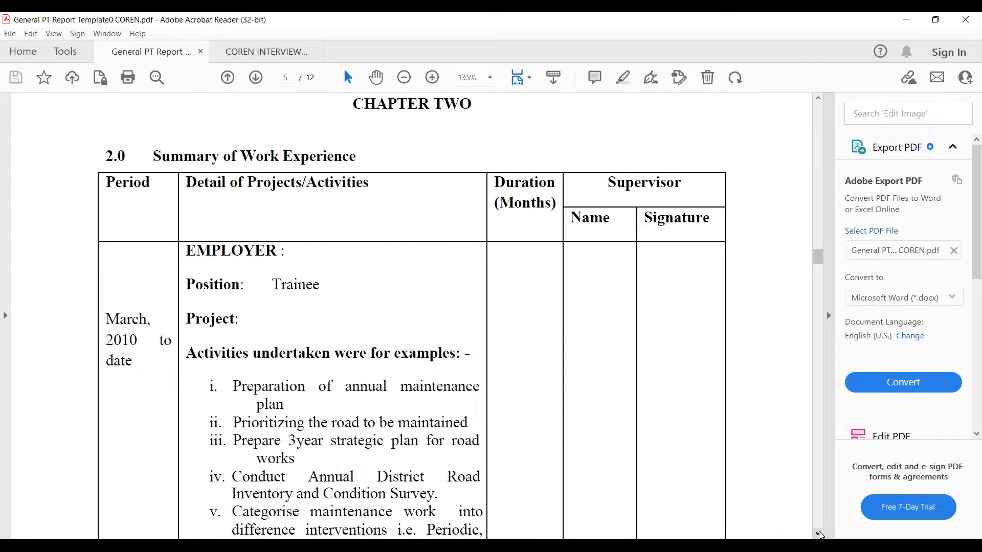
scroll(down, 3)
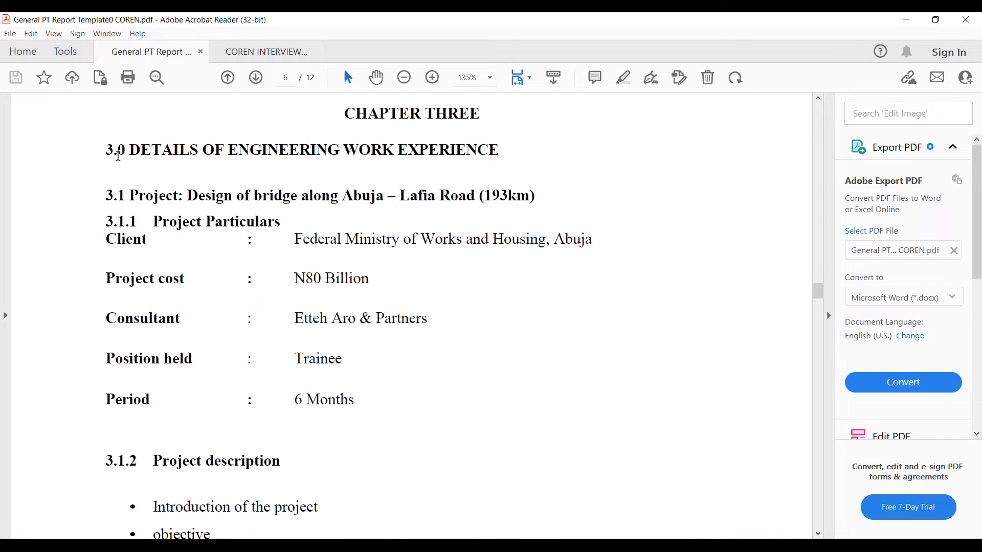
mouse_move(96, 202)
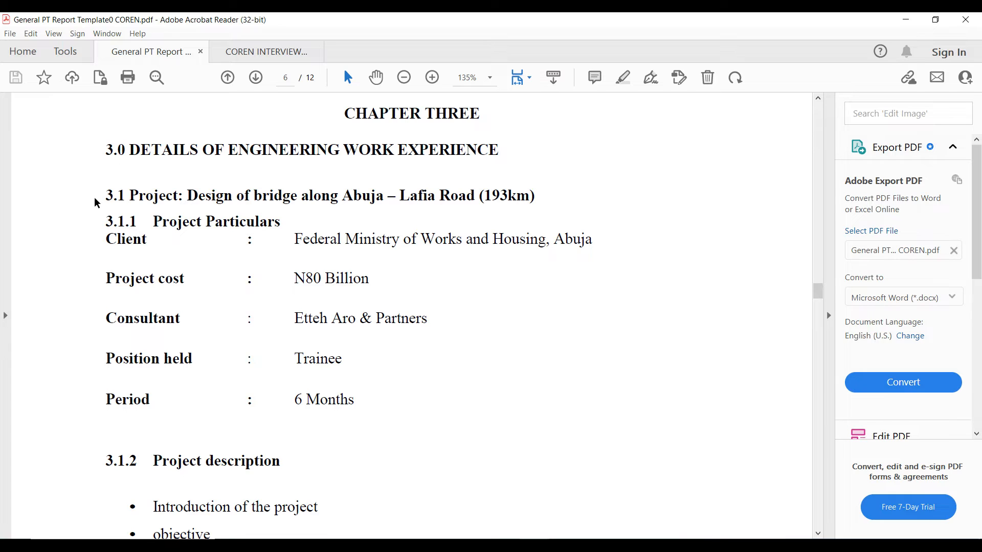
mouse_move(129, 202)
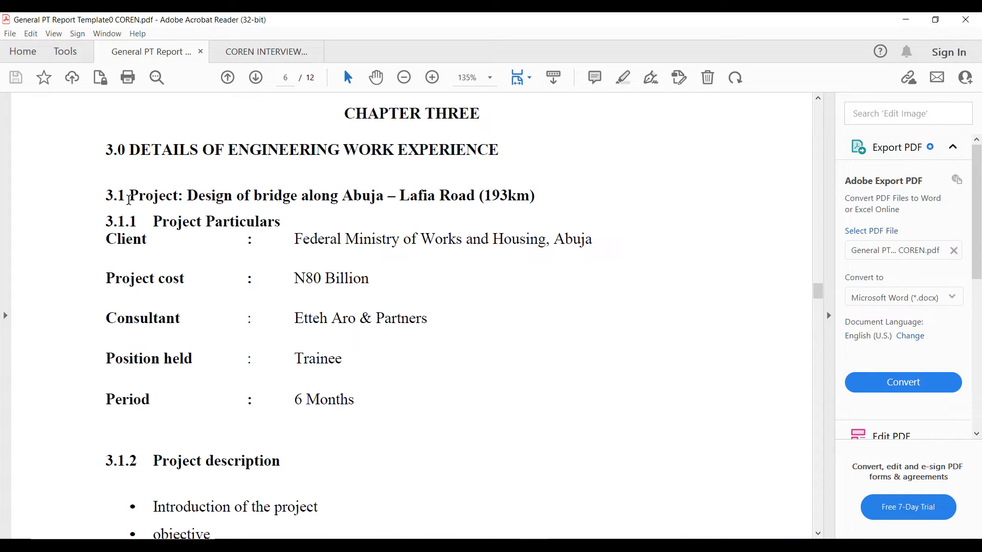
double_click(156, 195)
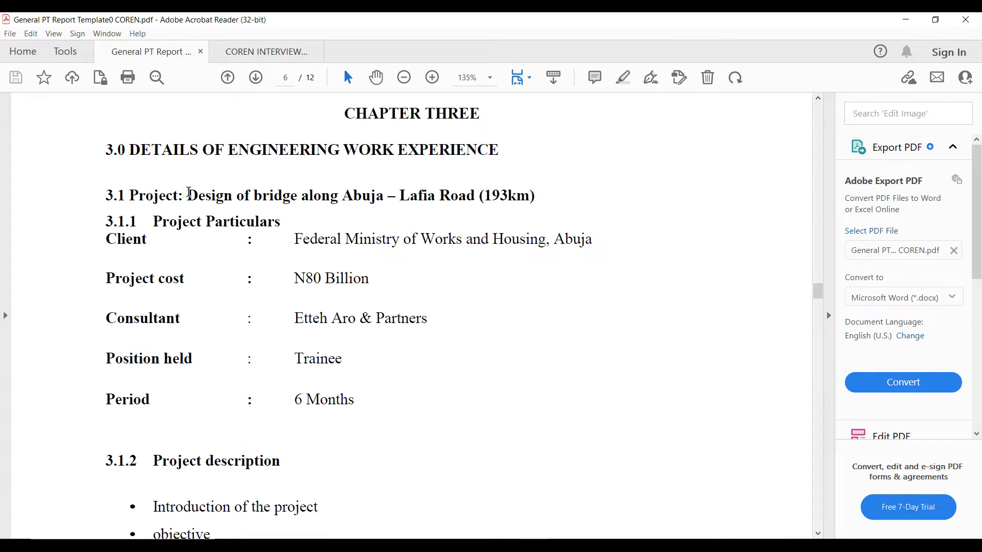
drag(188, 195, 482, 196)
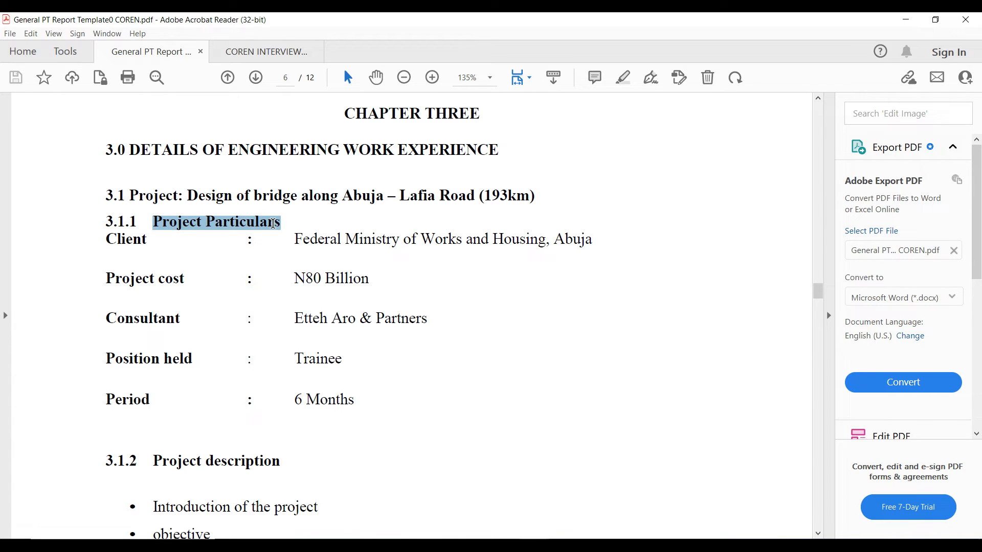
click(216, 222)
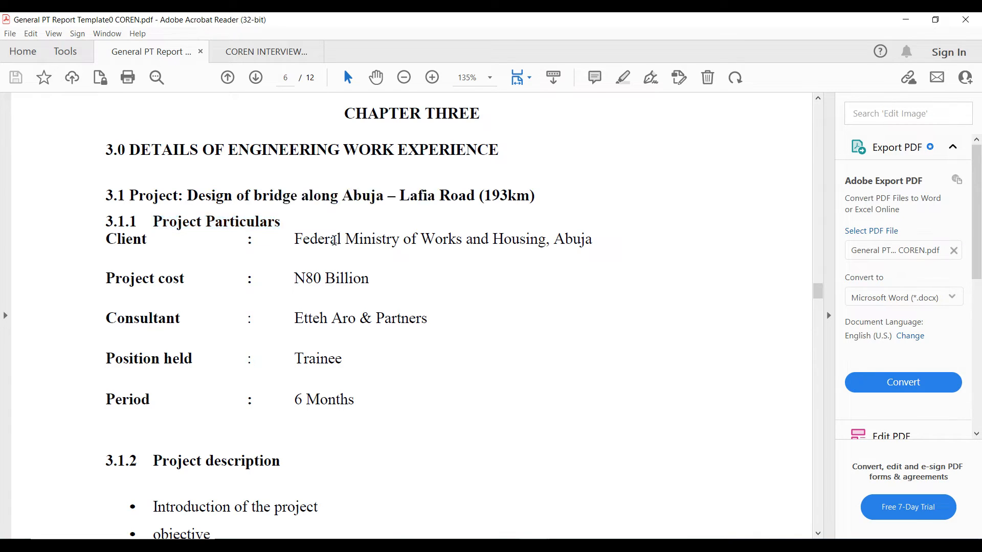
double_click(331, 278)
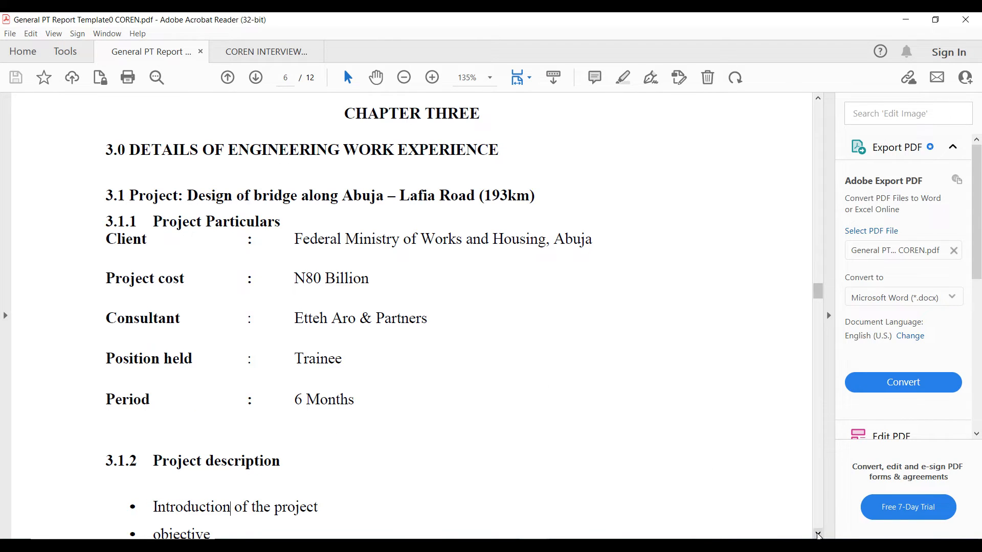
Mark the project Introduction bullet and the 3.1.3 Relevant Bridge regulation heading, dismissing the trial popup.
scroll(down, 3)
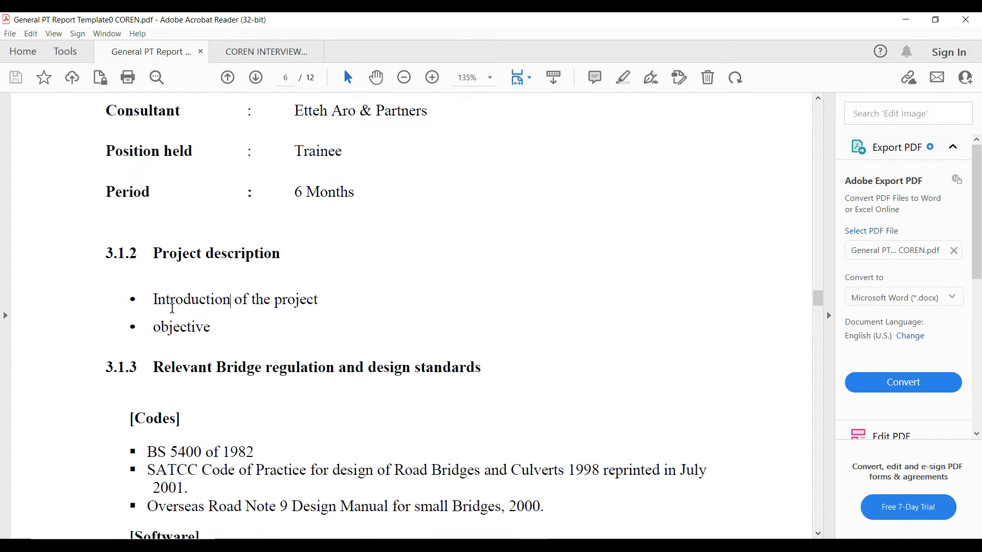
drag(153, 300, 317, 299)
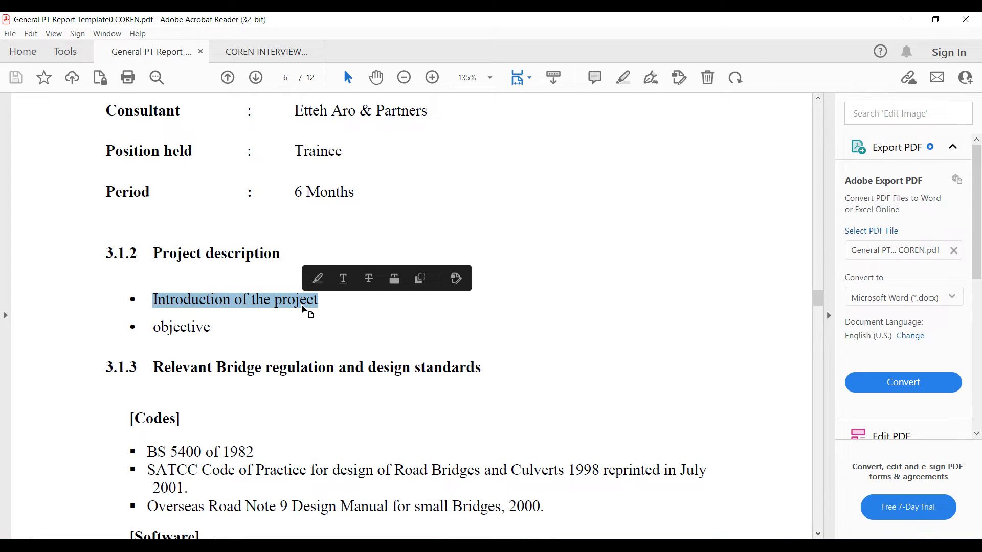
mouse_move(162, 367)
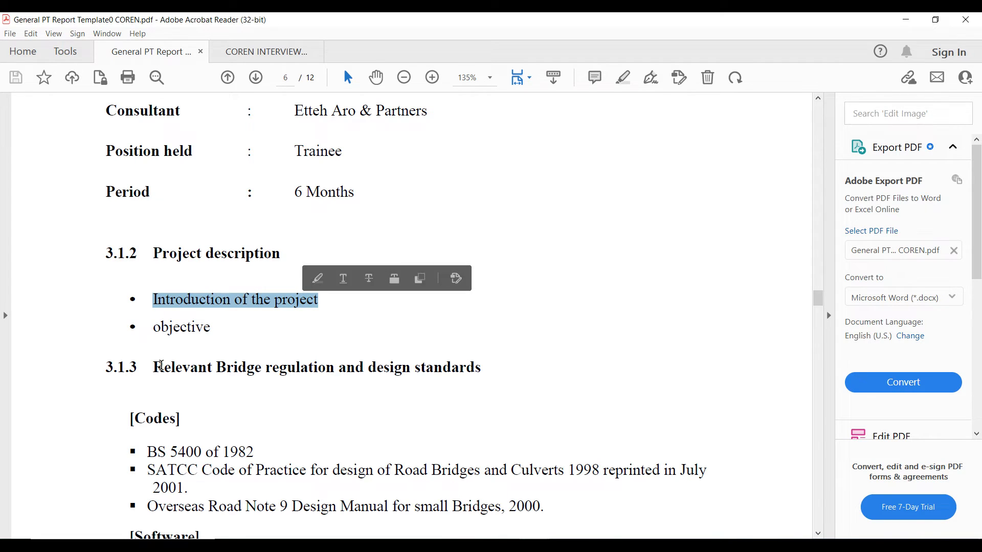
drag(152, 367, 334, 367)
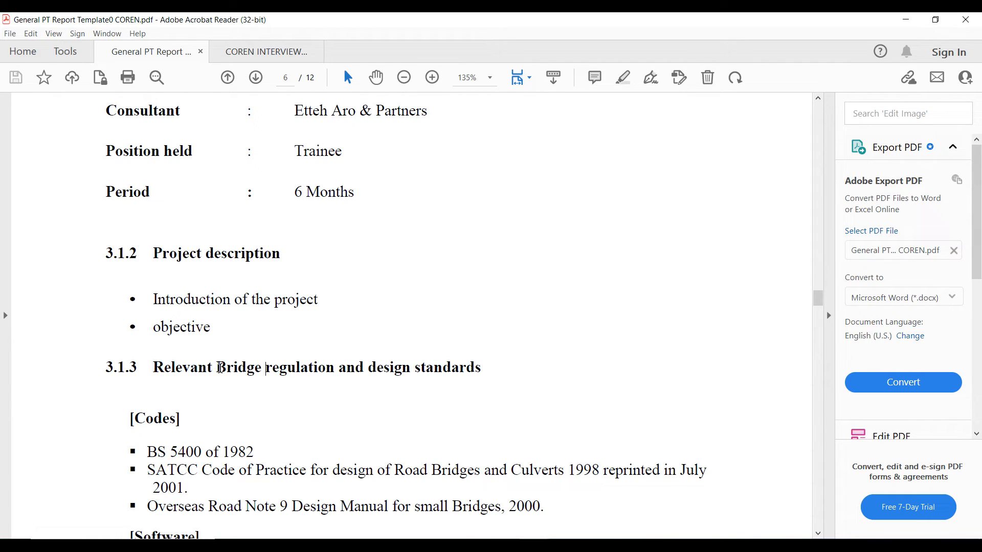
double_click(163, 368)
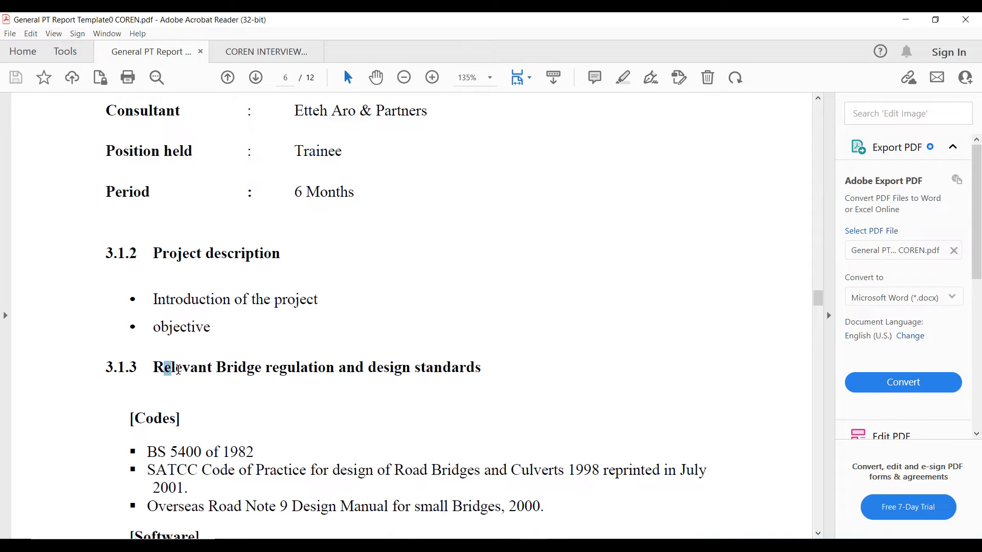
drag(154, 367, 408, 367)
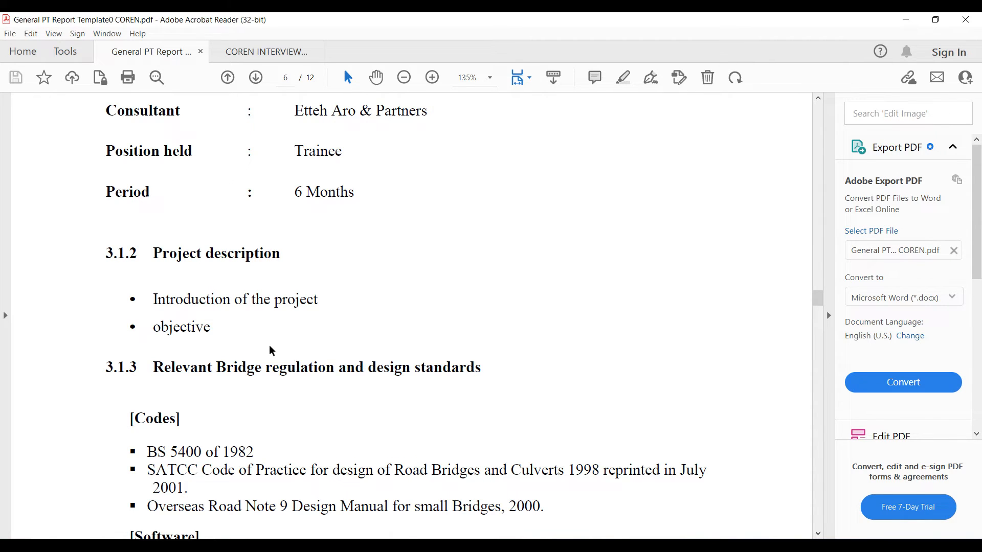
mouse_move(297, 254)
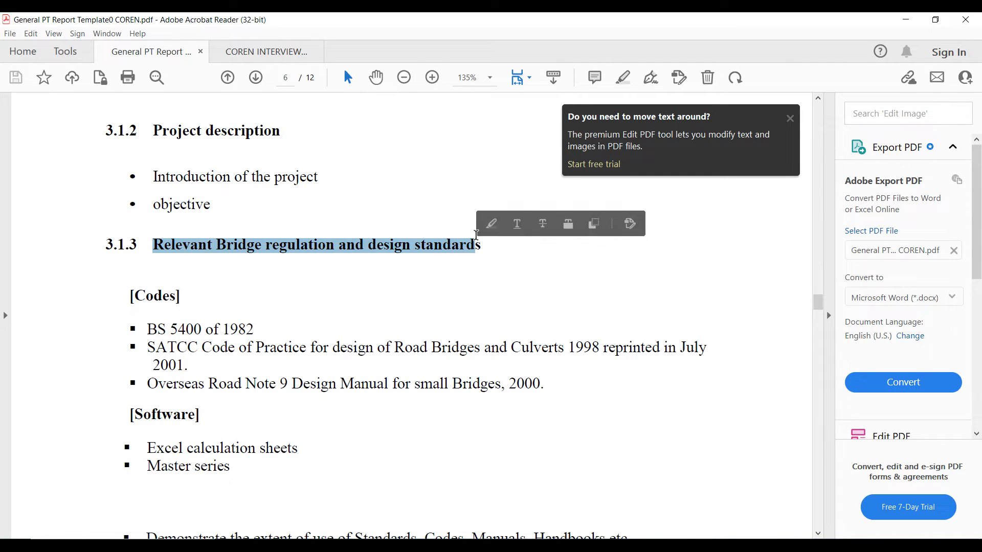
click(476, 235)
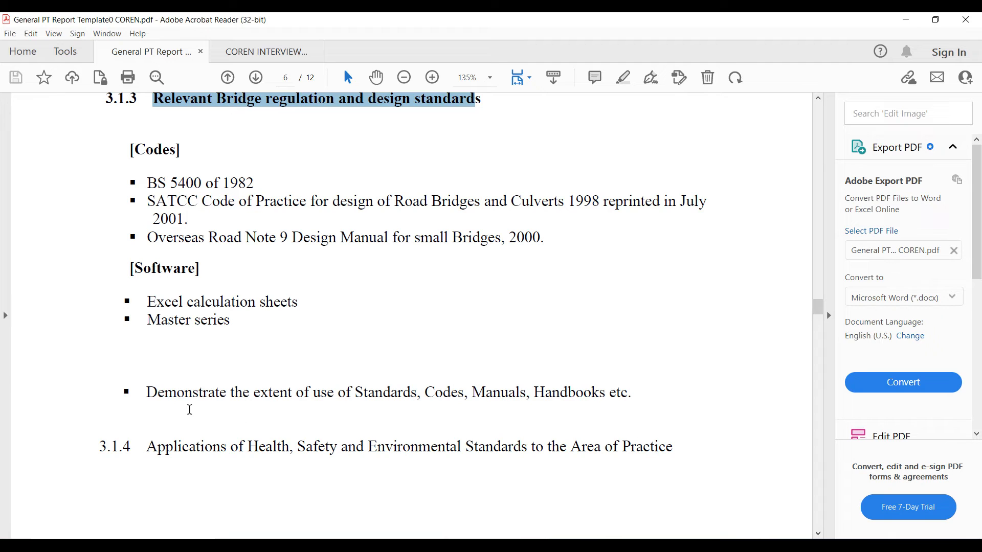
Mark the next headings including Health, Safety and Environmental Standards and scroll on.
drag(146, 393, 417, 393)
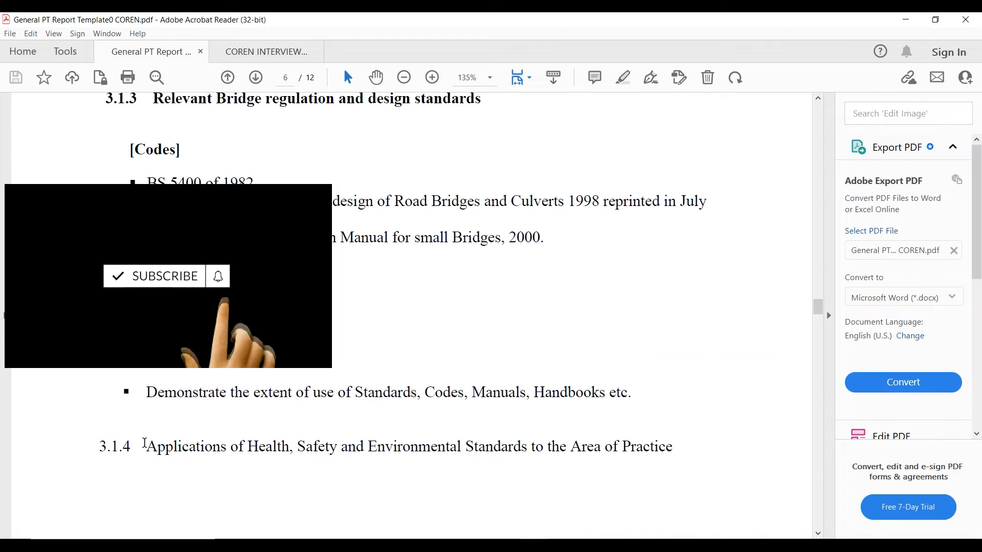
drag(145, 447, 672, 447)
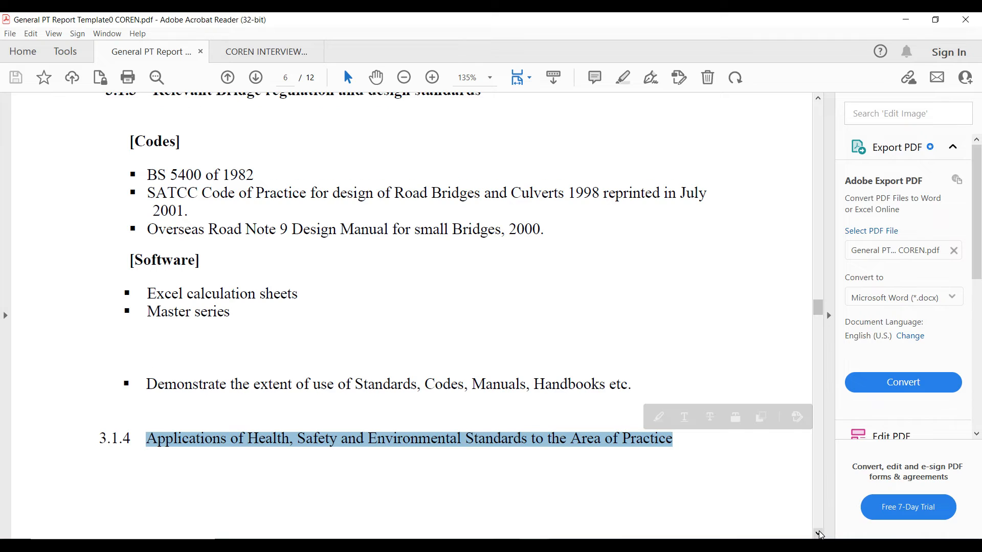
scroll(down, 3)
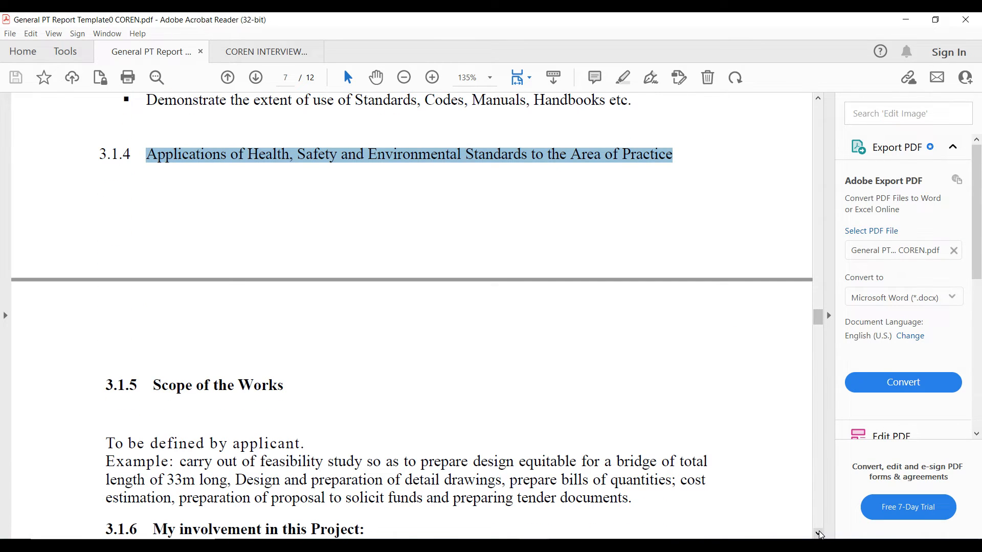
scroll(down, 3)
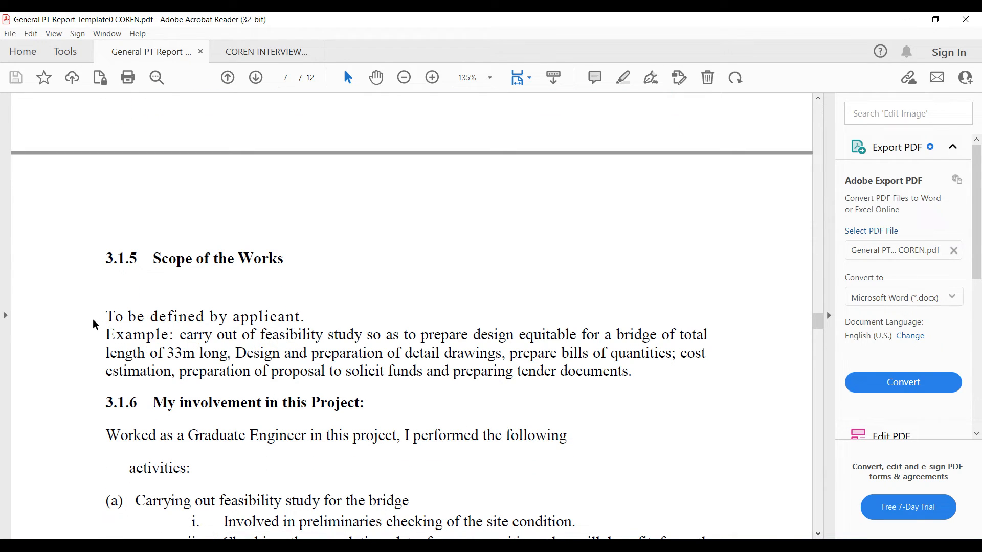
Mark the 'To be defined by applicant' note under My involvement and scroll to page 8.
drag(105, 317, 301, 316)
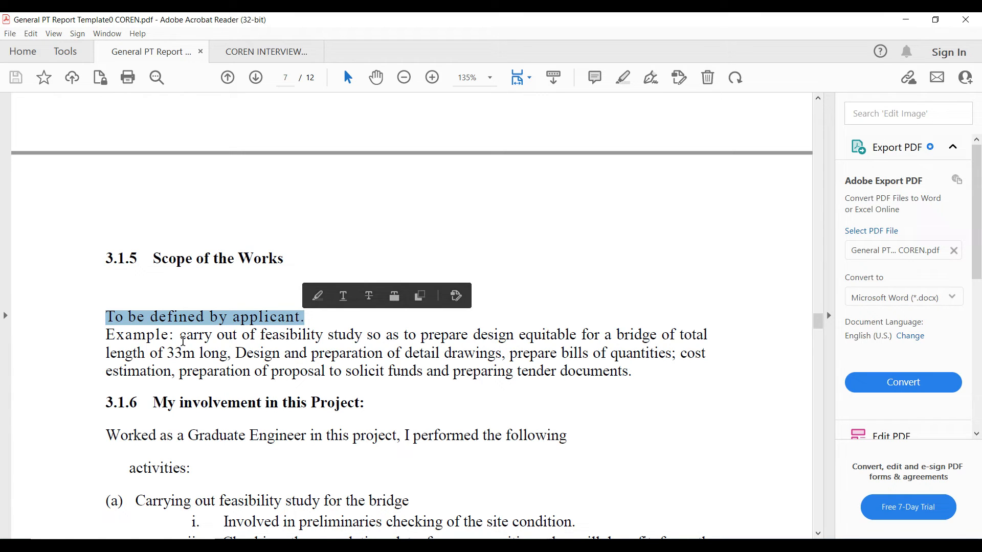
drag(180, 334, 504, 353)
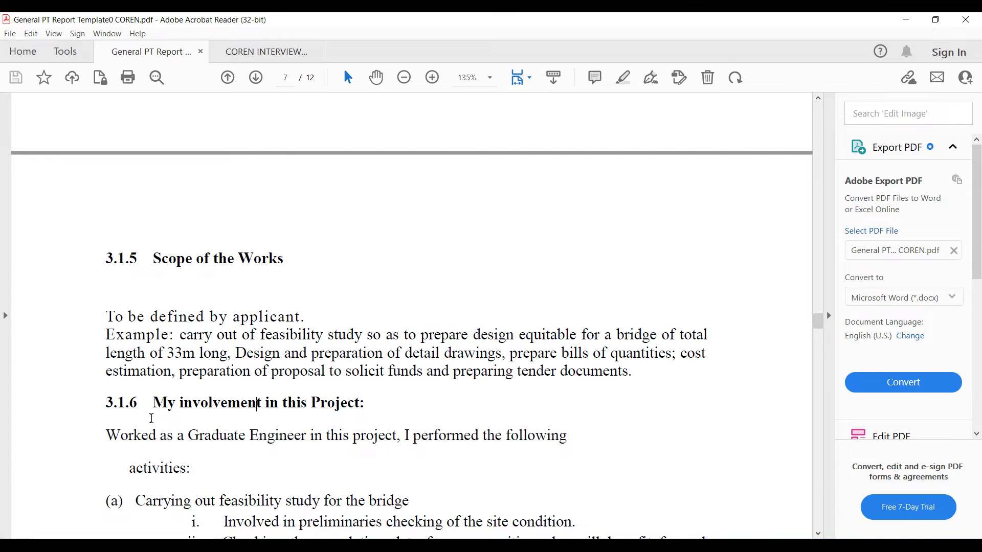
scroll(down, 3)
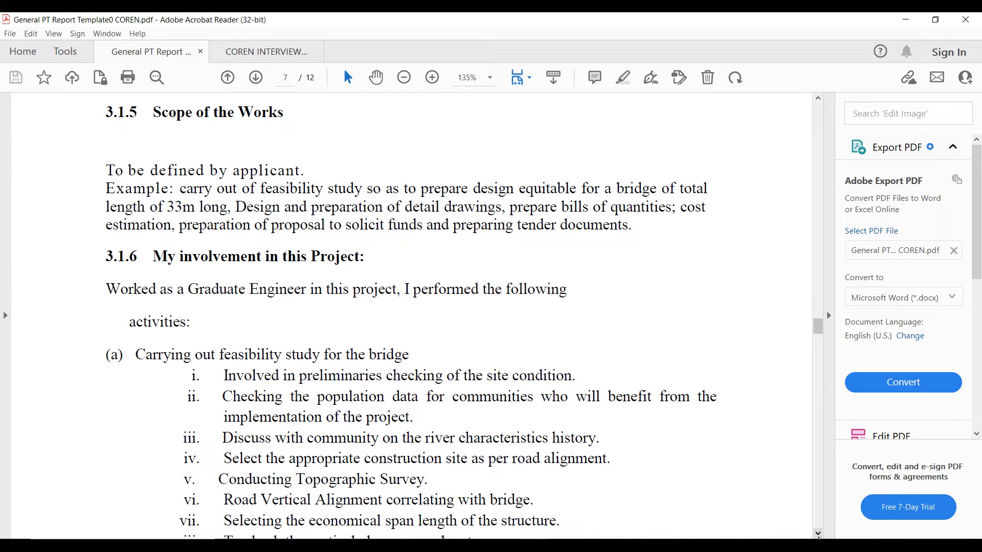
scroll(down, 3)
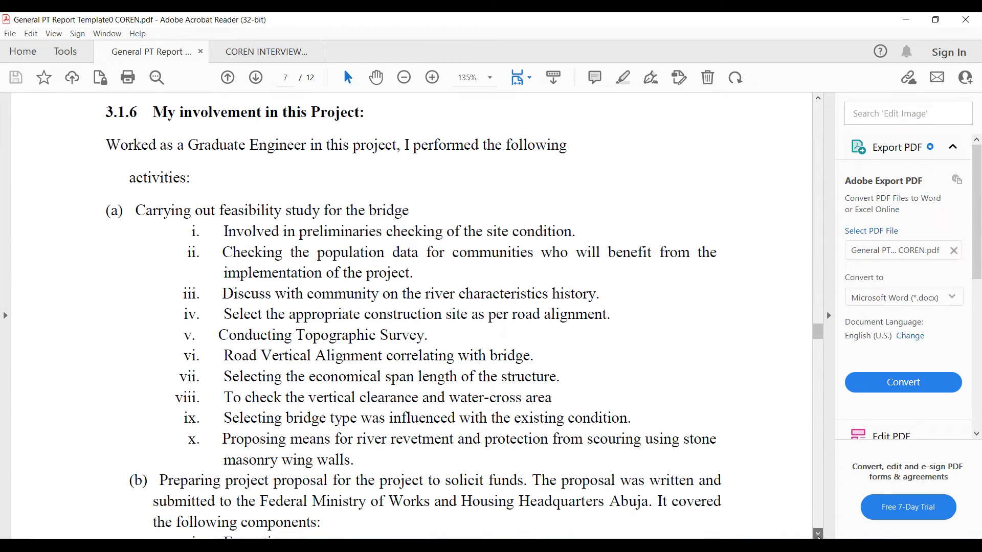
scroll(down, 3)
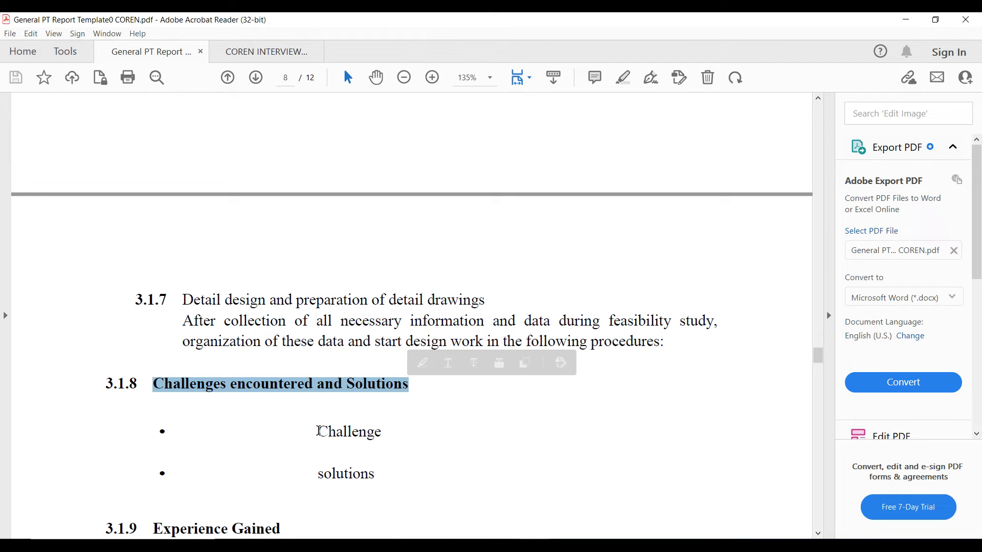
Mark the Challenge bullet and the first Experience Gained item, scrolling to the list's end.
double_click(349, 432)
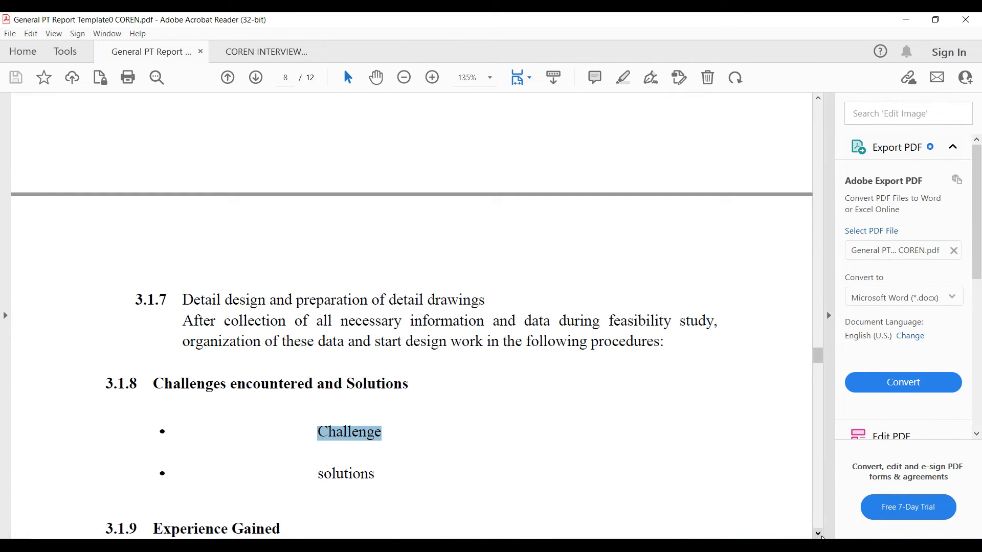
scroll(down, 3)
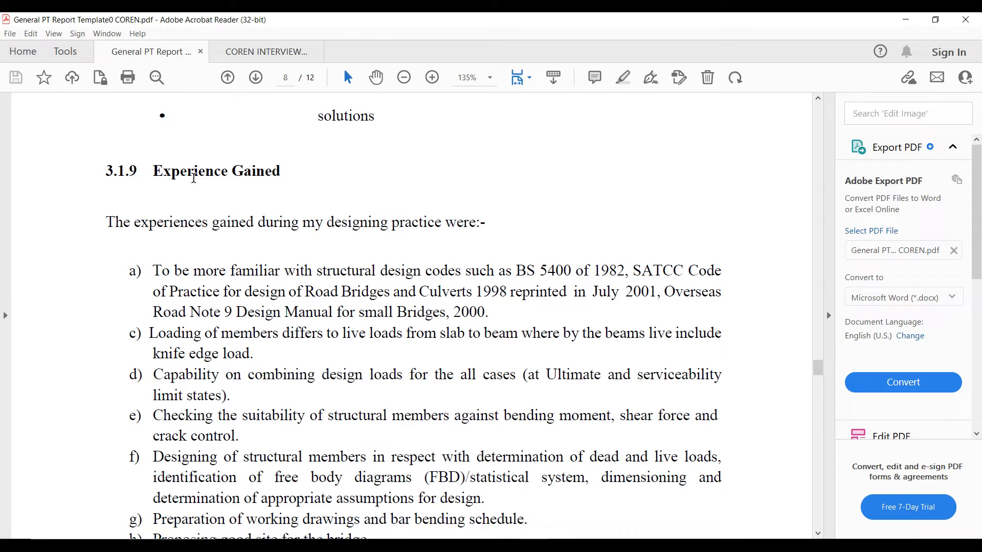
mouse_move(738, 481)
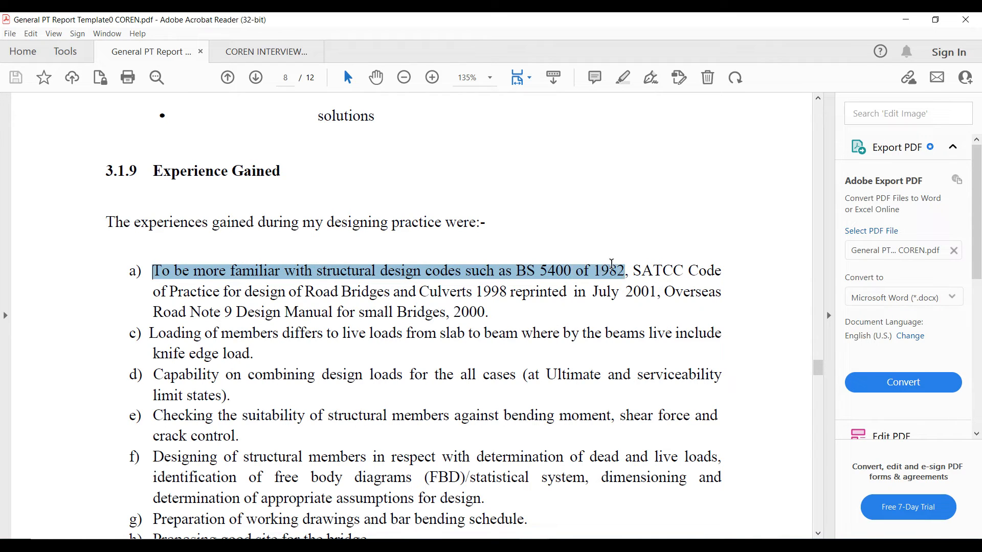
drag(625, 270, 425, 291)
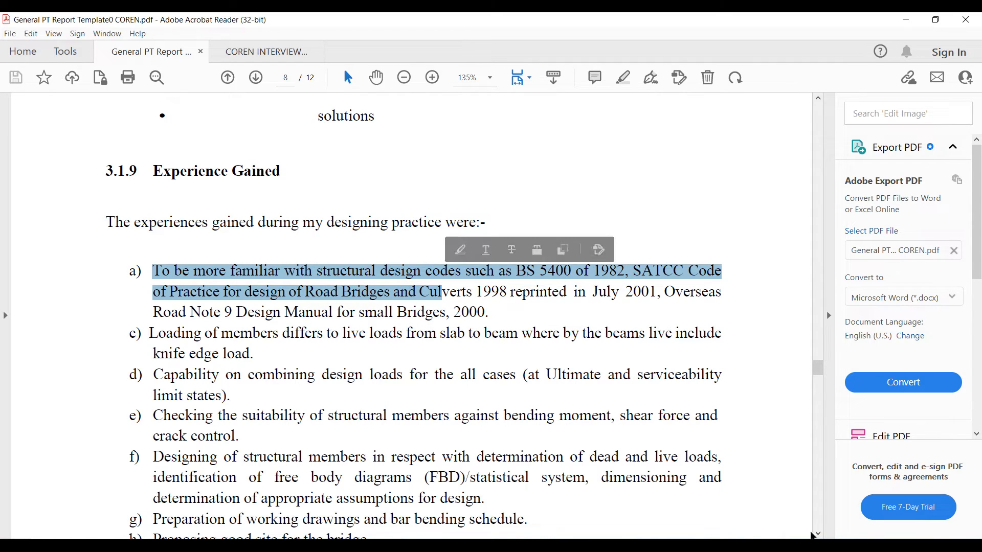
scroll(down, 3)
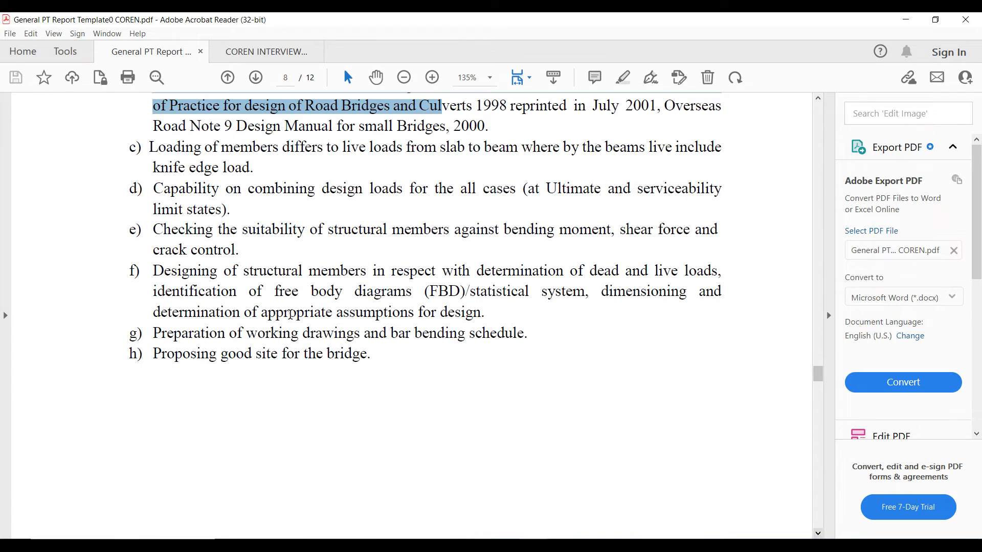
scroll(down, 3)
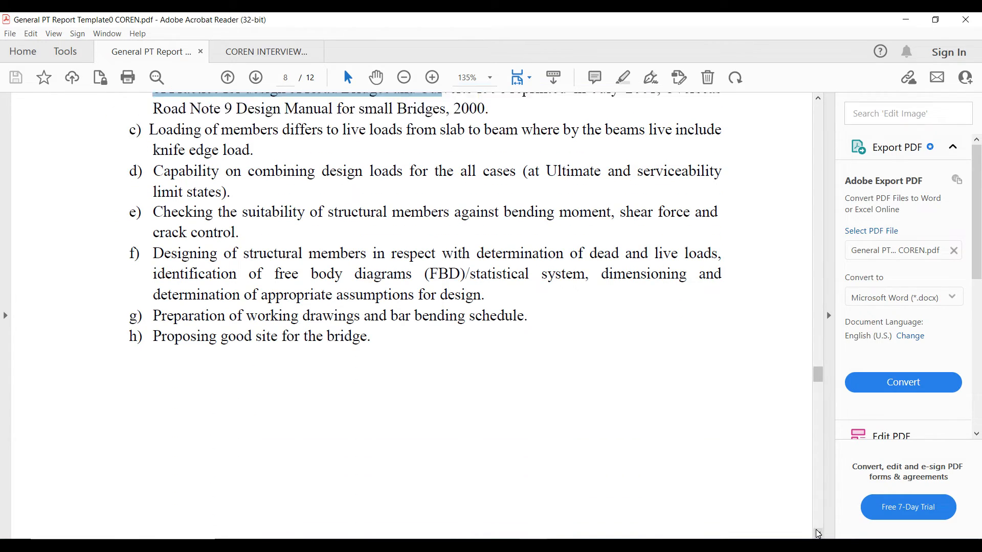
Highlight the 4.0 Conclusion heading and select the conclusion's final paragraph.
click(255, 77)
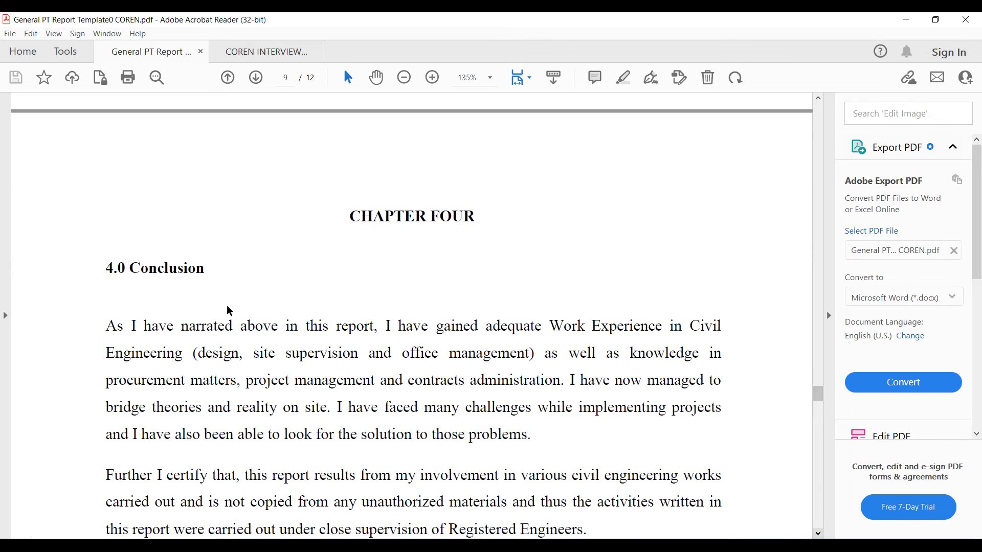
mouse_move(108, 263)
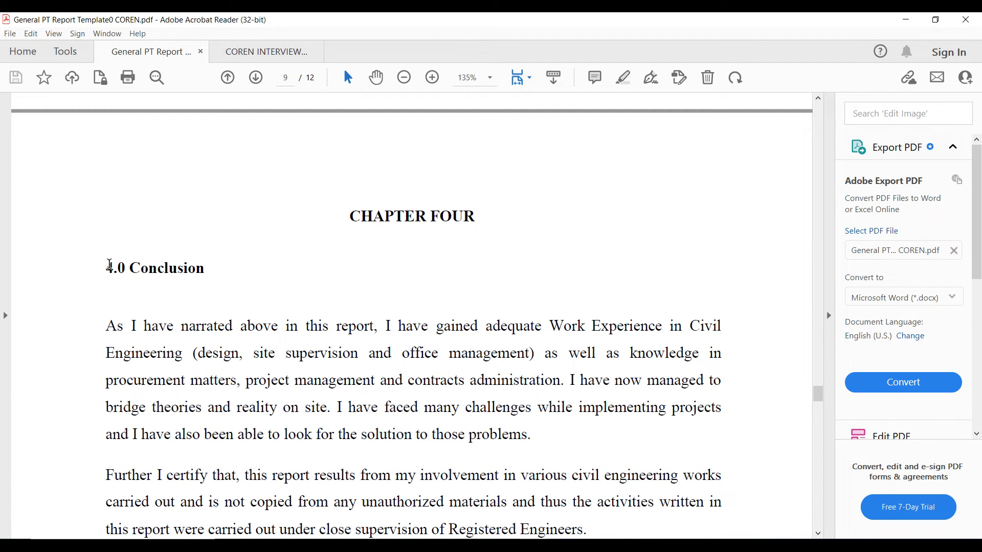
double_click(154, 268)
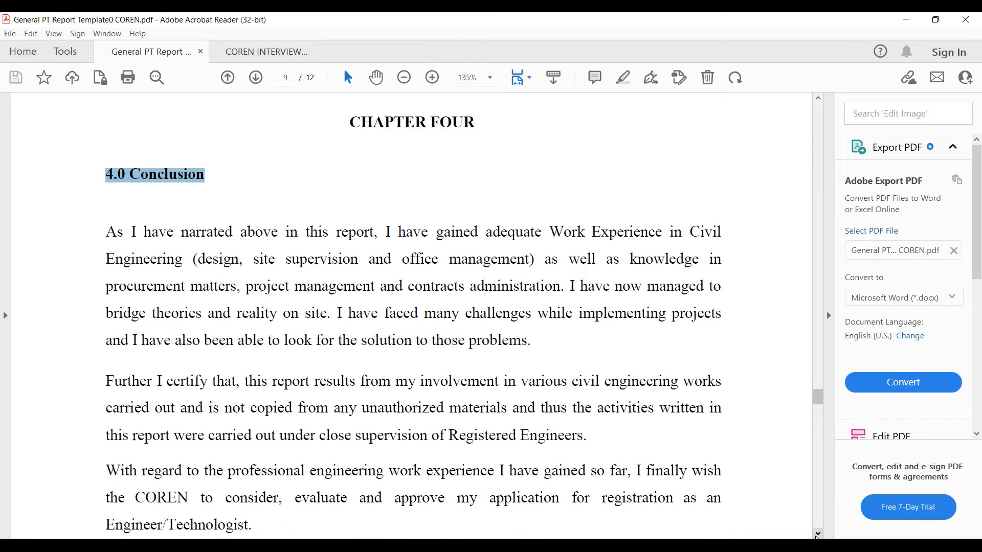
scroll(down, 3)
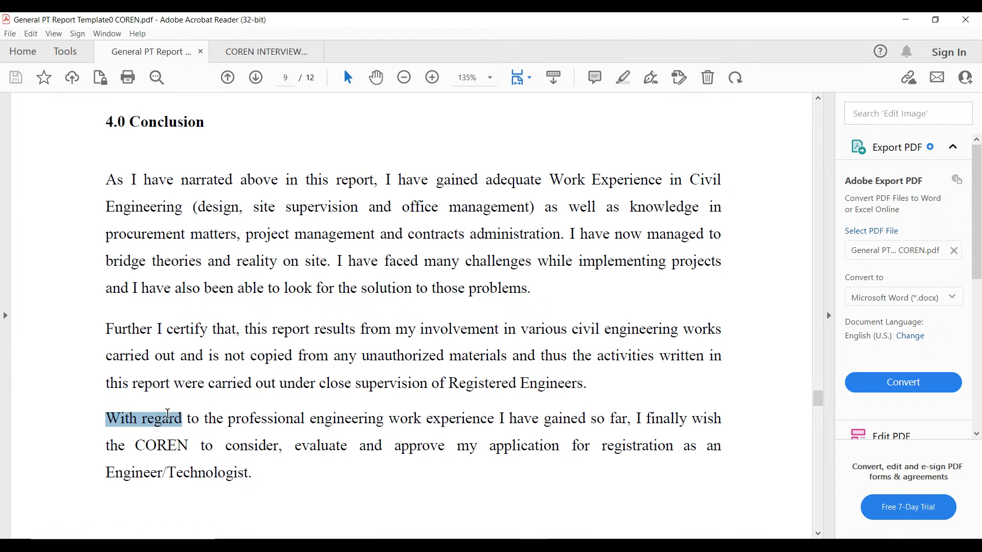
drag(169, 418, 493, 418)
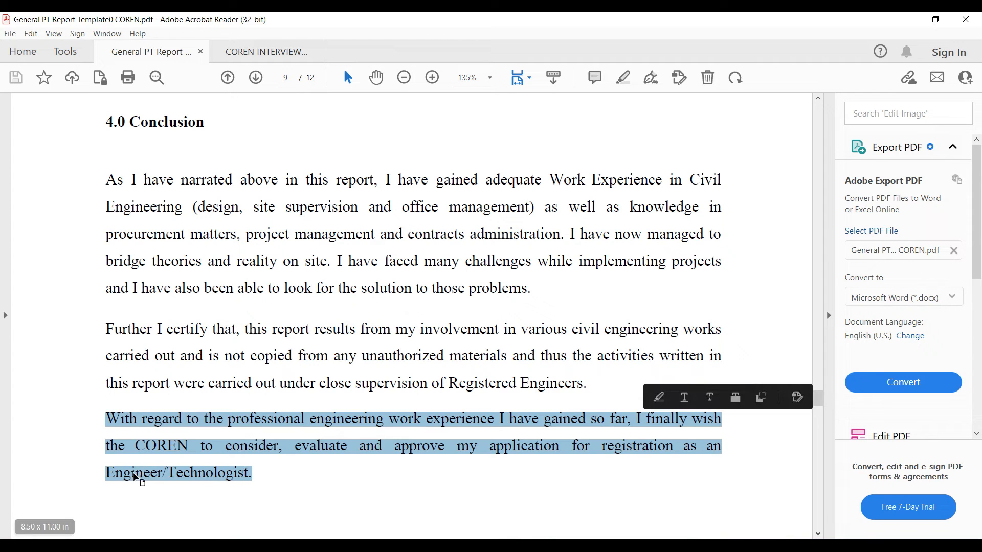
click(169, 473)
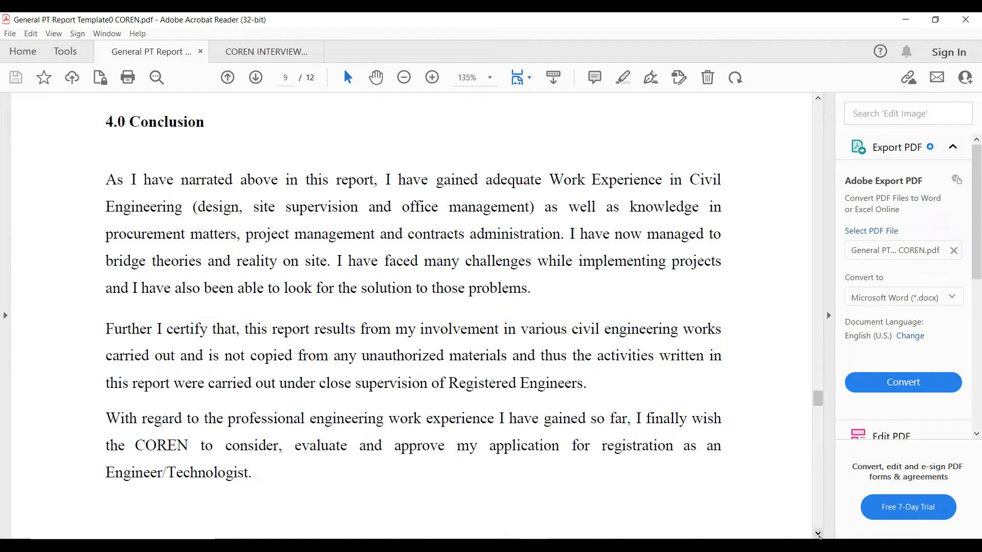
Point out the Date sign-off line and scroll on to the 5.1 Endorsement section.
scroll(down, 3)
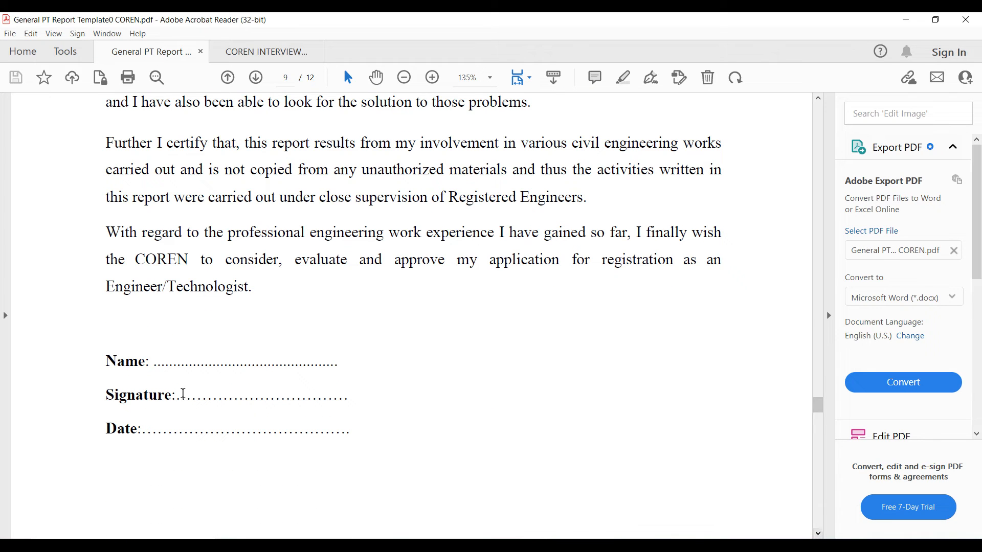
double_click(171, 395)
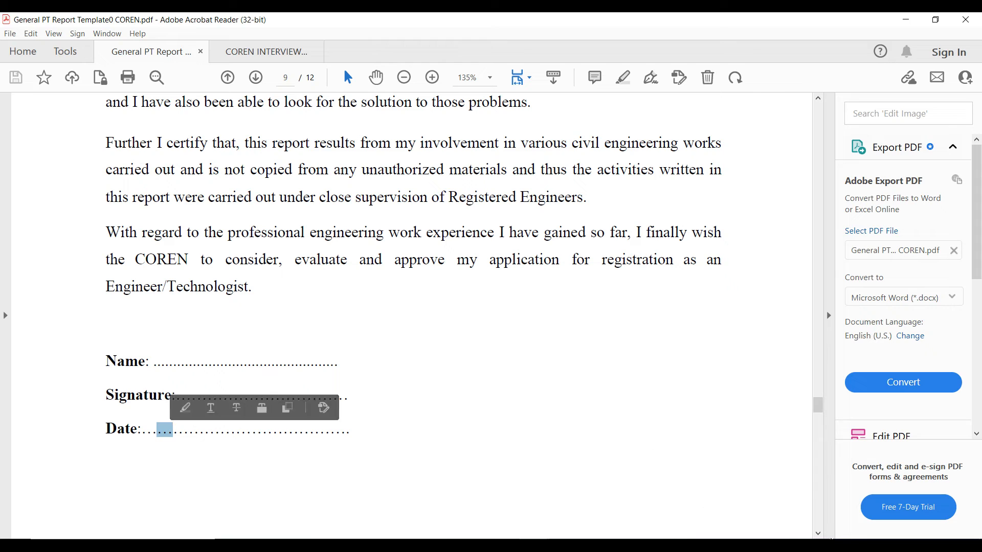
scroll(down, 3)
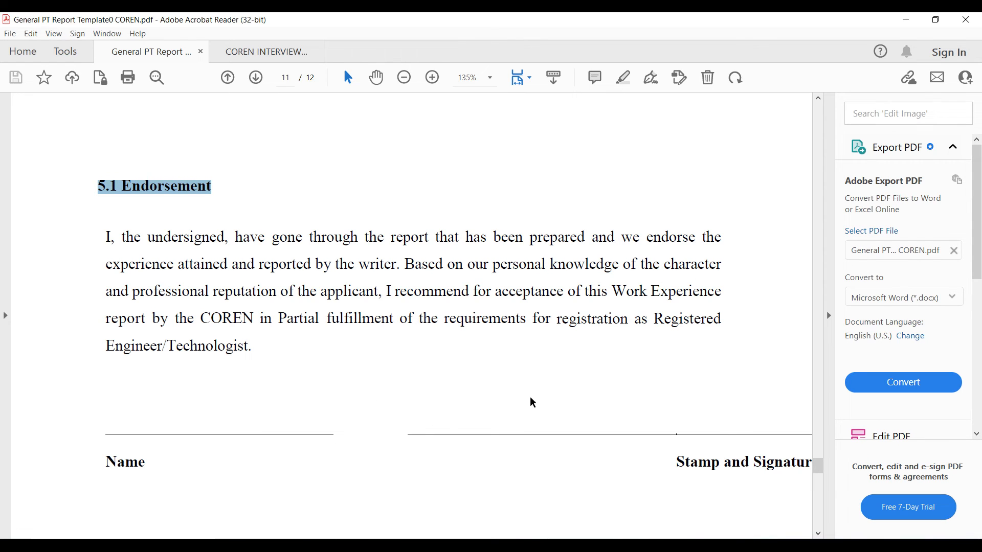
mouse_move(527, 319)
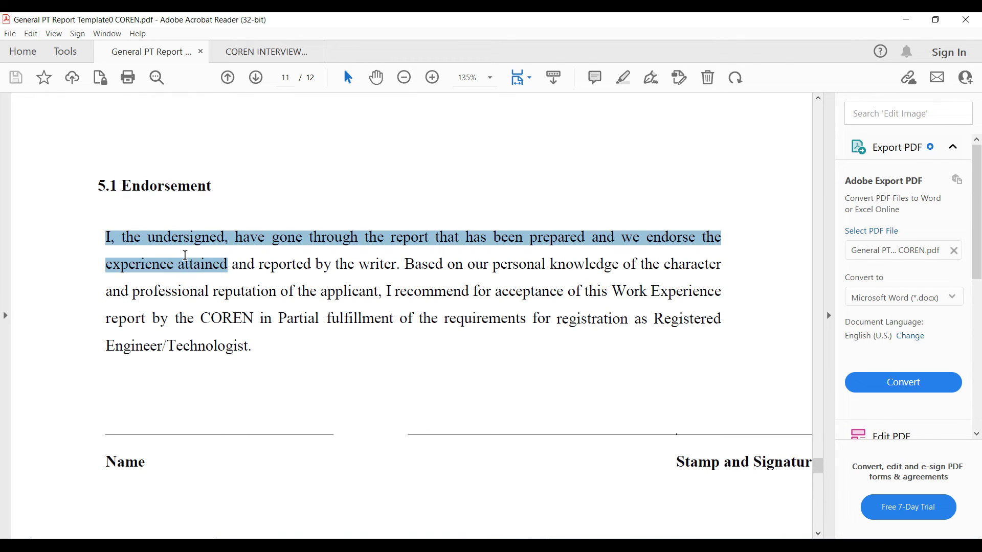
Select the 5.1 Endorsement paragraph and scroll past 5.2 to the page 12 Appendices.
drag(185, 256, 251, 347)
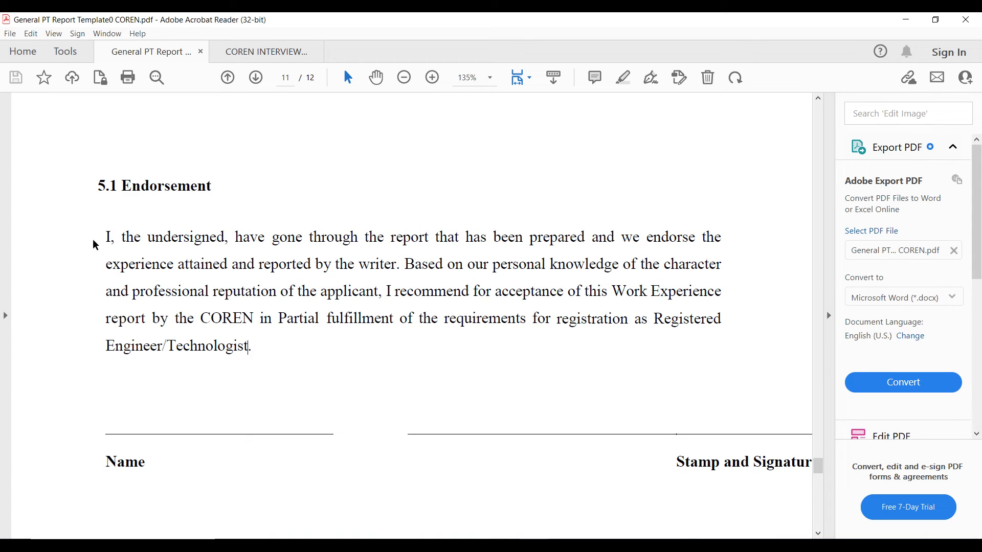
mouse_move(372, 316)
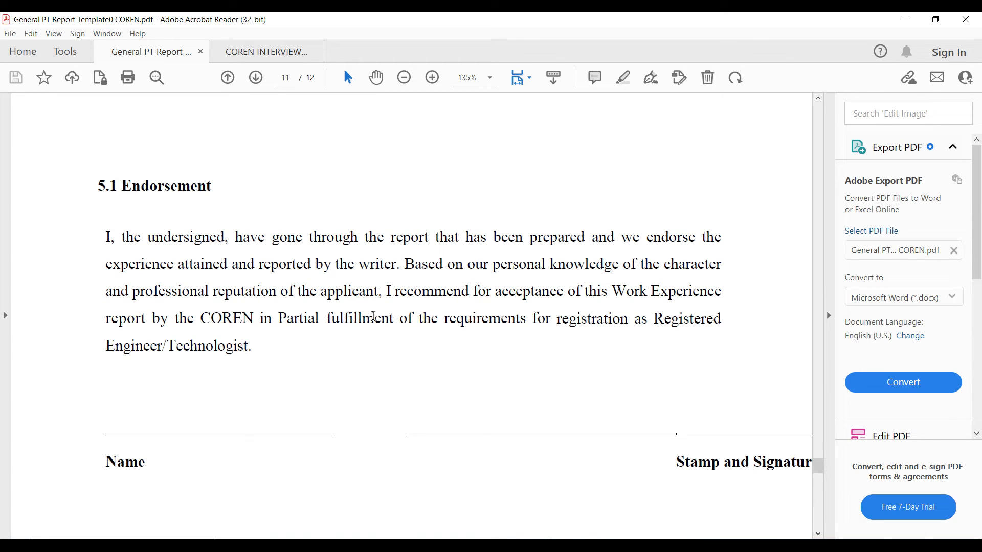
mouse_move(282, 389)
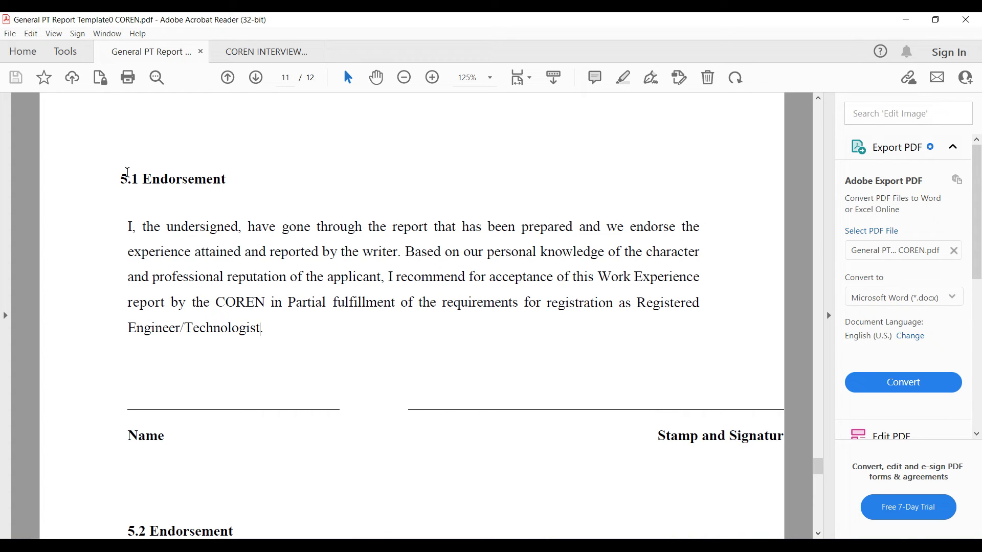
drag(127, 226, 261, 327)
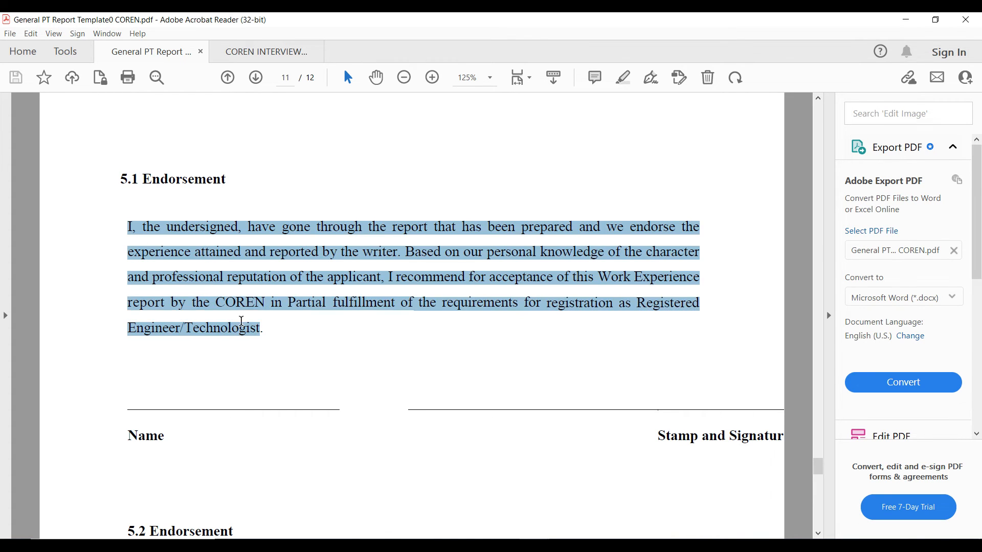
scroll(down, 3)
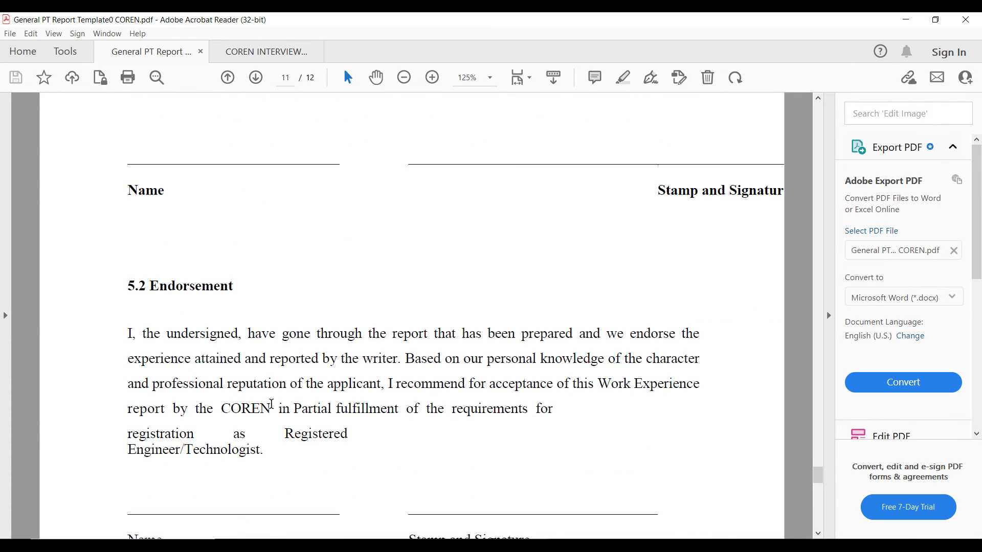
scroll(down, 3)
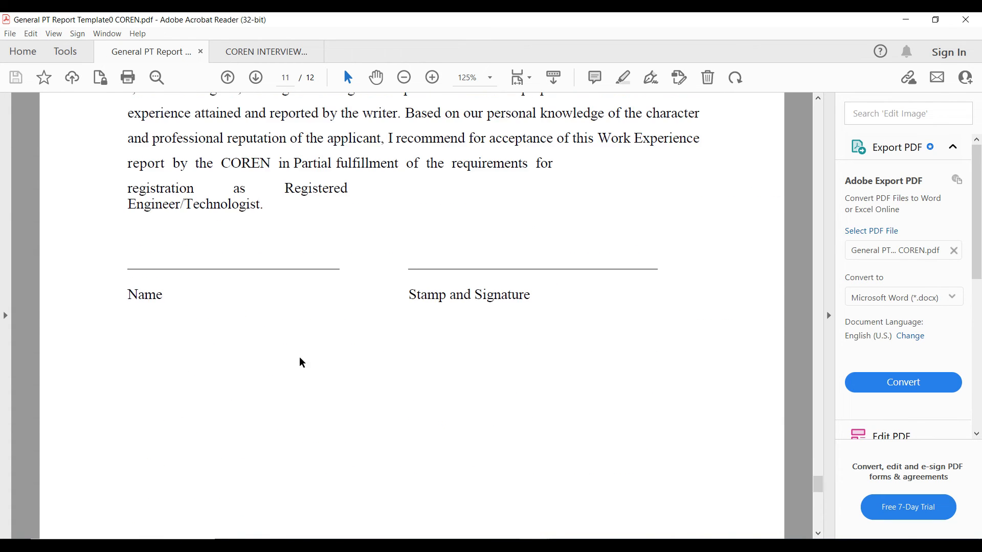
scroll(down, 3)
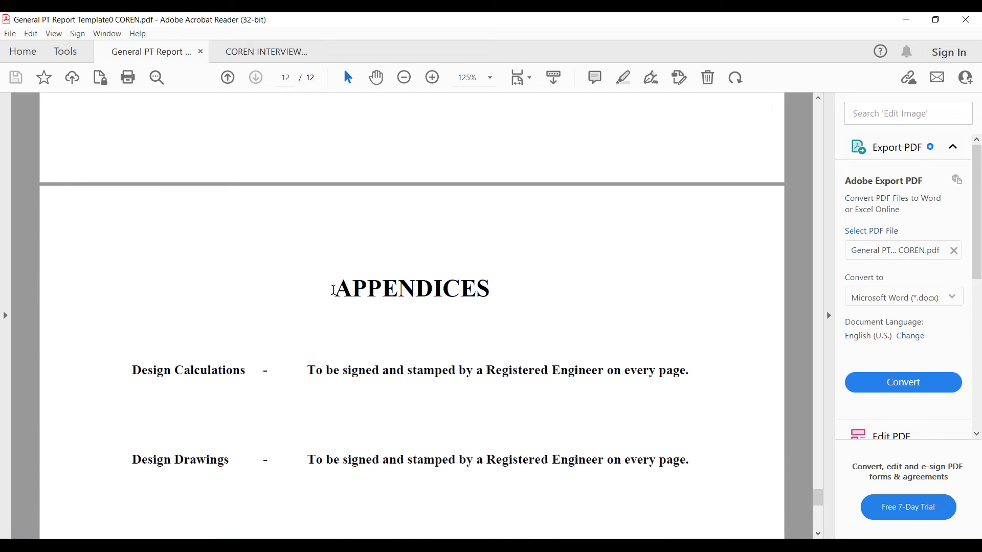
double_click(411, 288)
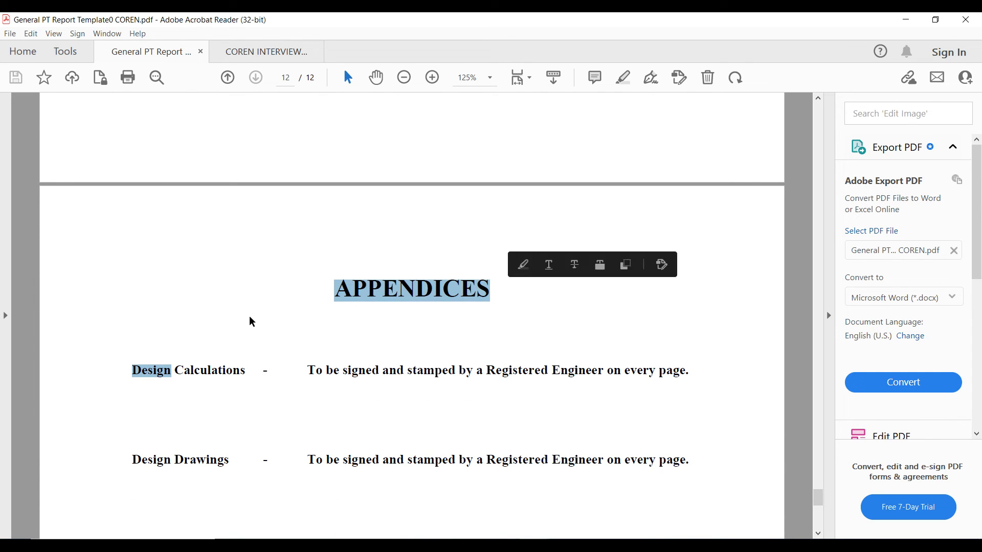
click(250, 320)
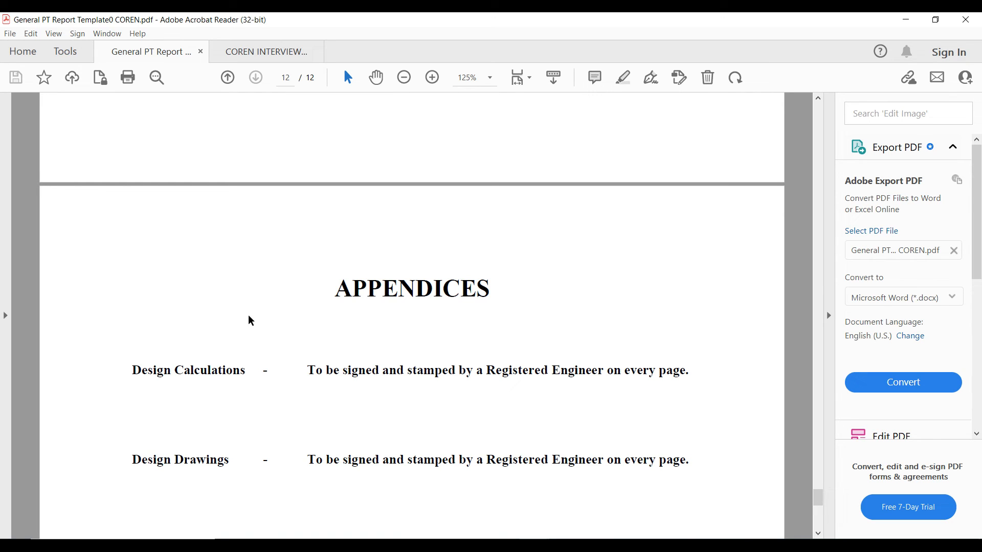
mouse_move(245, 325)
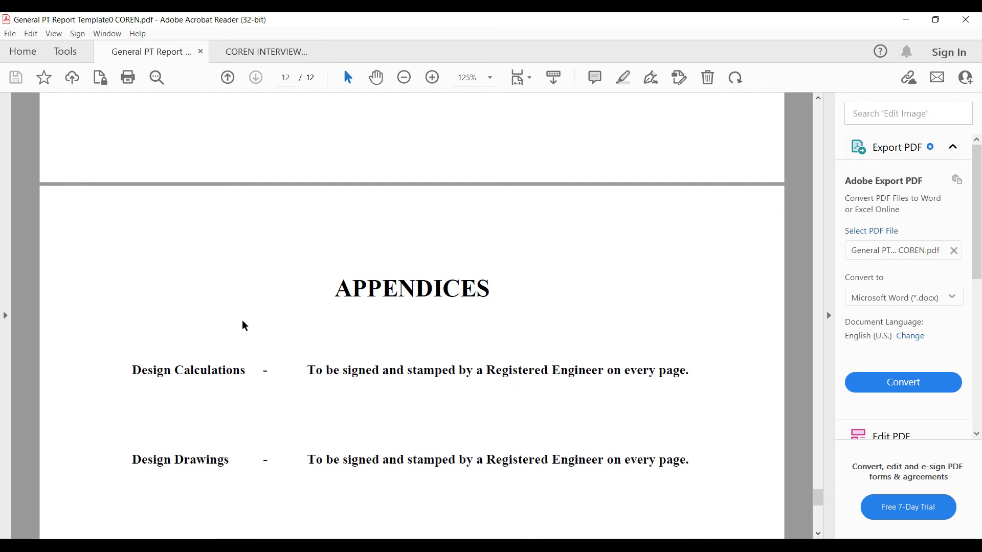
mouse_move(99, 393)
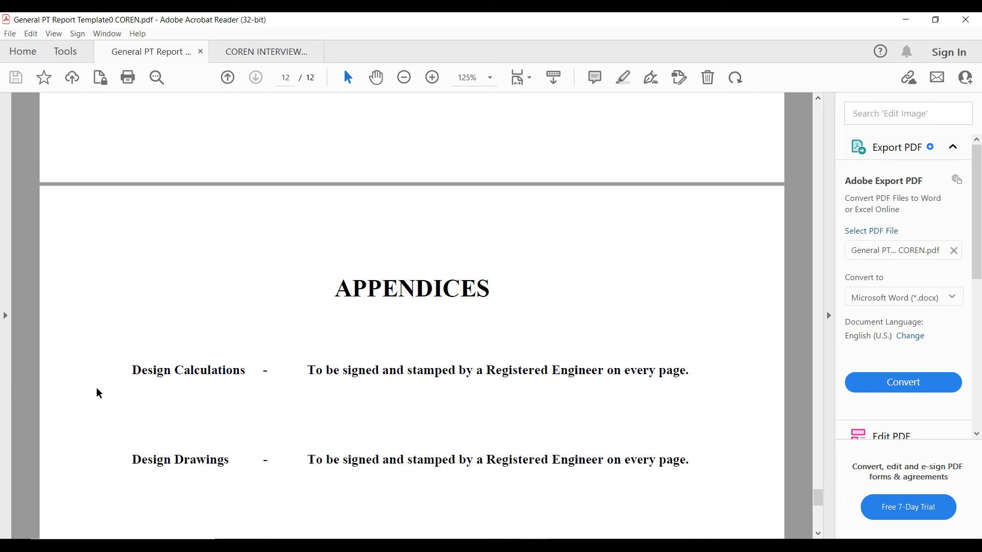
double_click(188, 371)
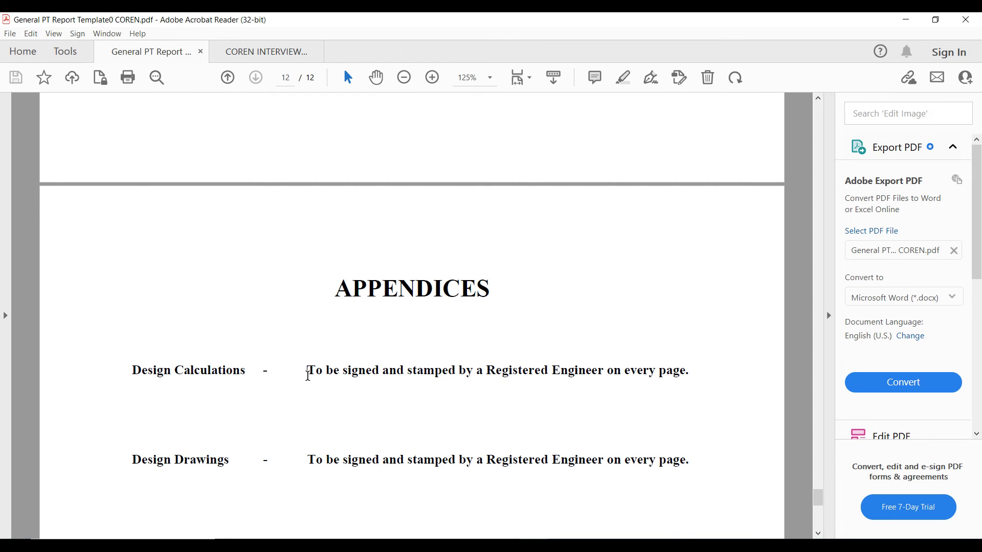
drag(308, 370, 688, 370)
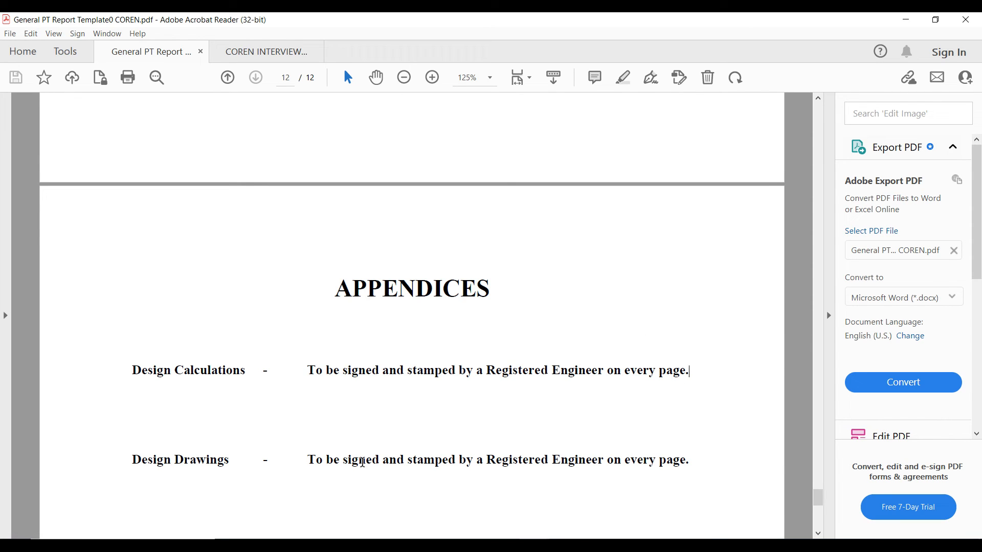
drag(381, 459, 602, 459)
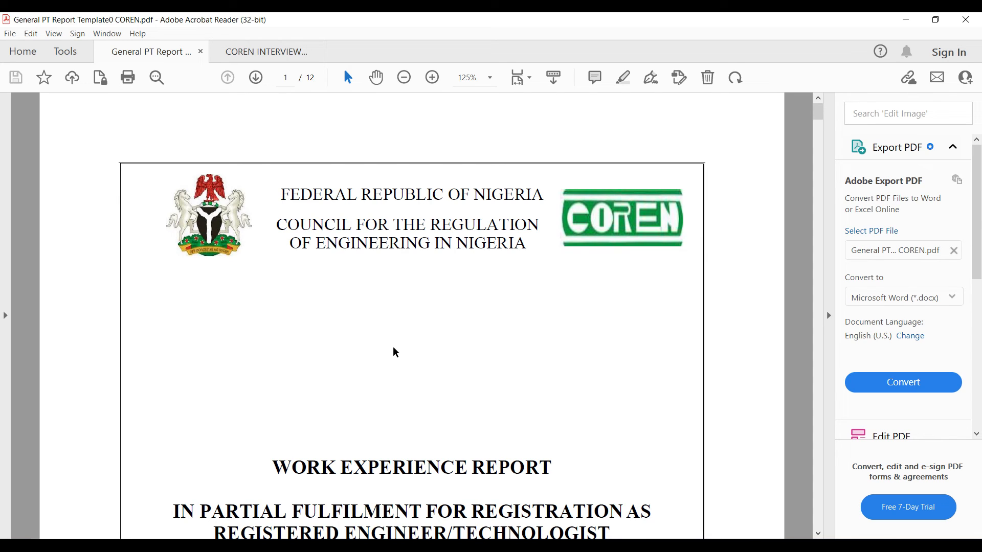
mouse_move(589, 52)
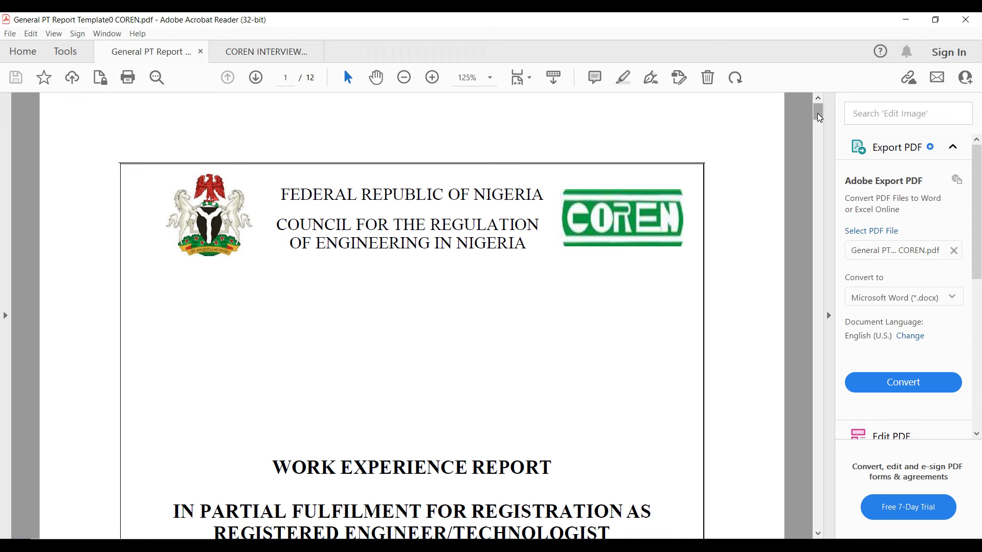
scroll(down, 3)
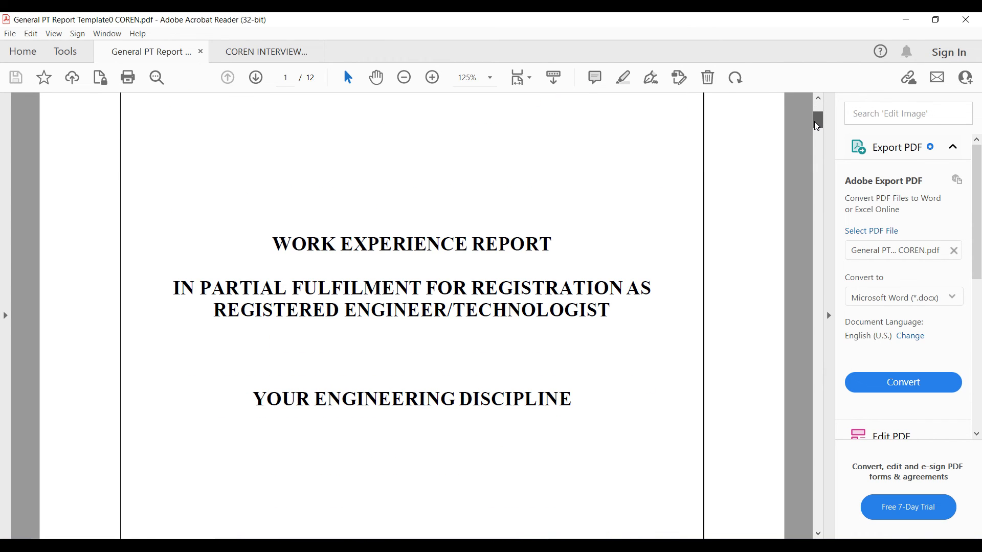
drag(816, 119, 816, 200)
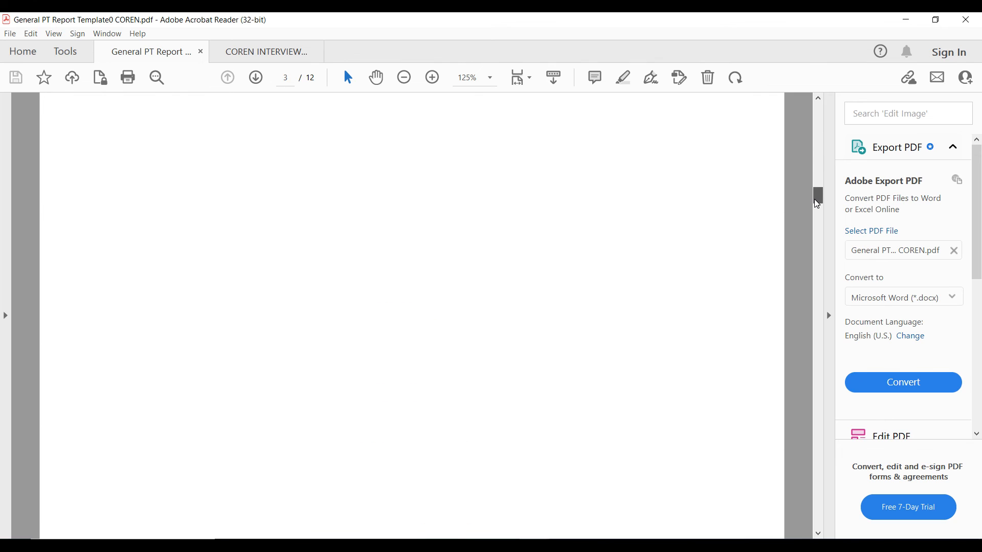
drag(816, 197, 816, 295)
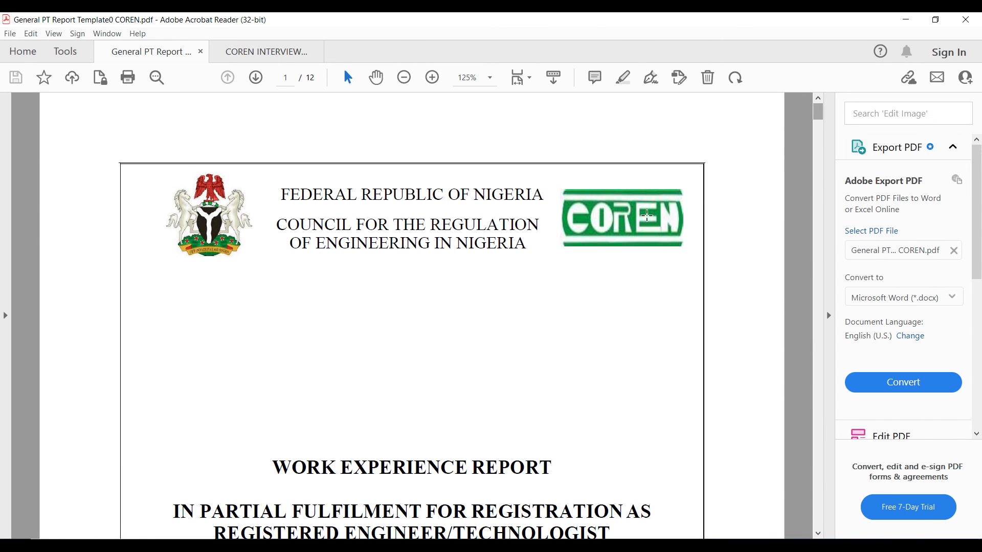
mouse_move(438, 295)
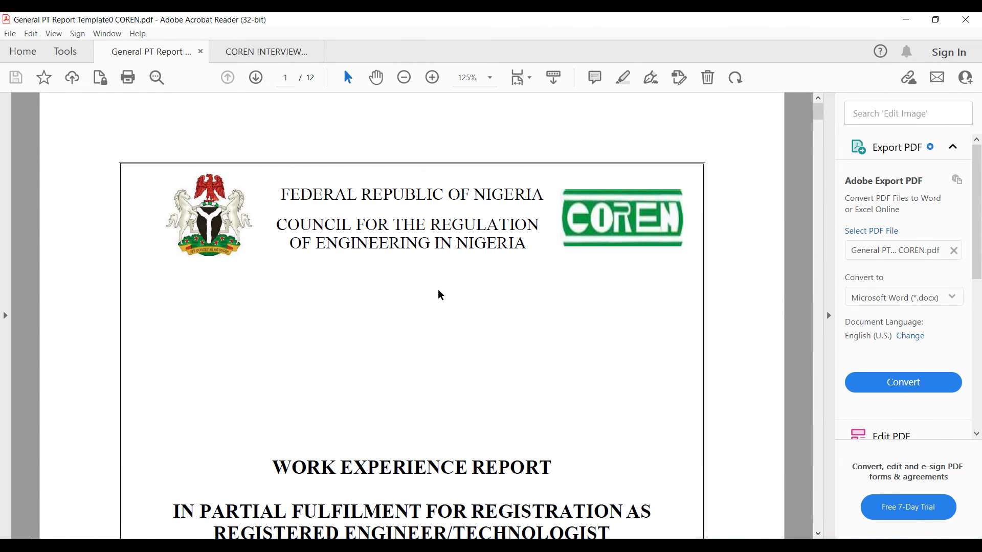